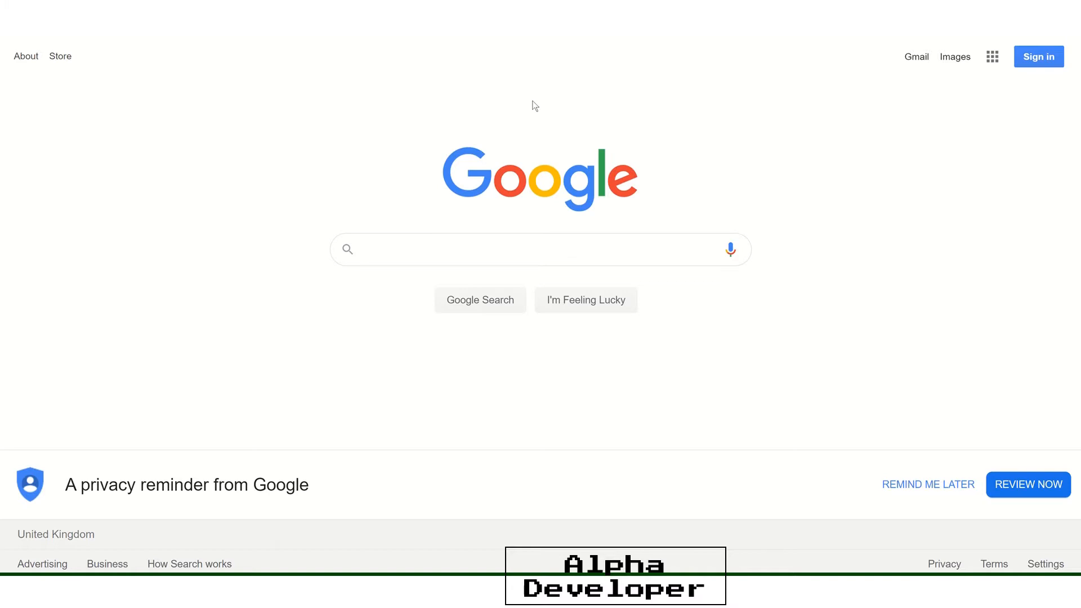
- Search Google for 'games built with react' and scroll through the results
{"action": "type", "text": "read"}
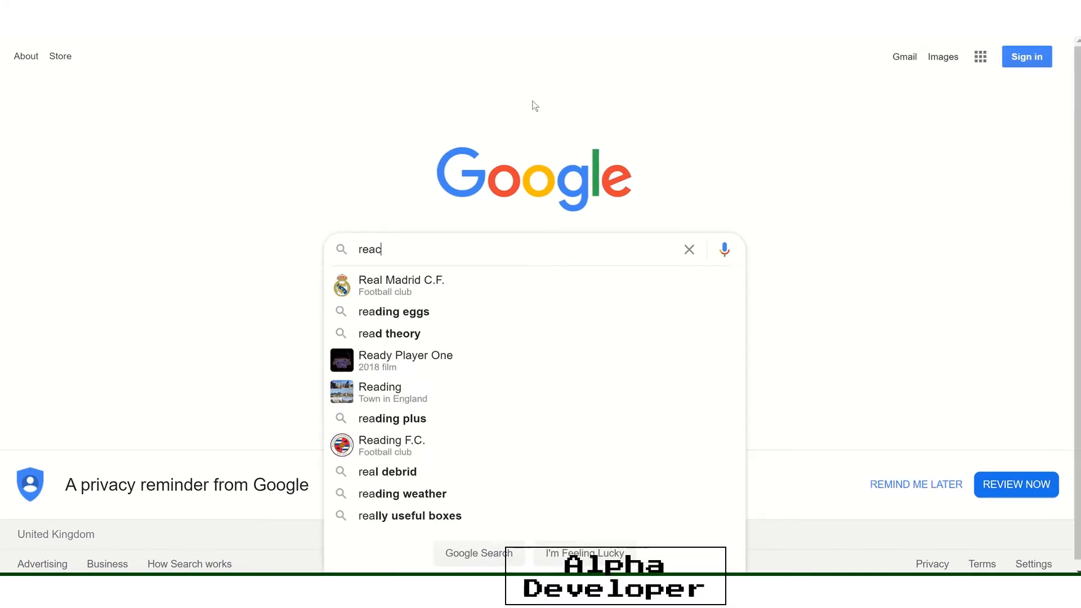
{"action": "left_click", "coordinate": [689, 249]}
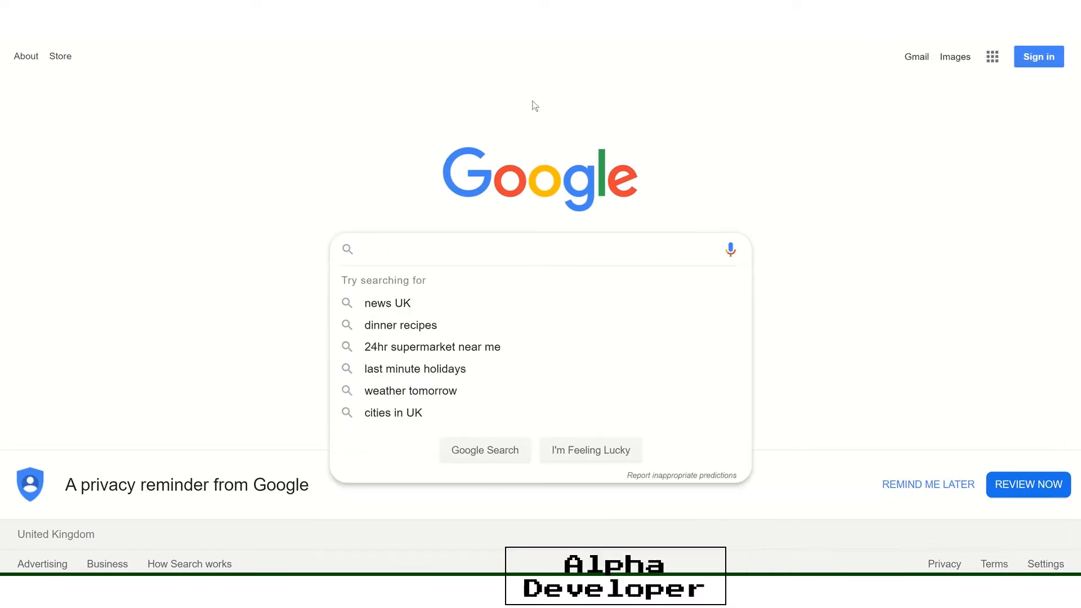
{"action": "type", "text": "games built with react"}
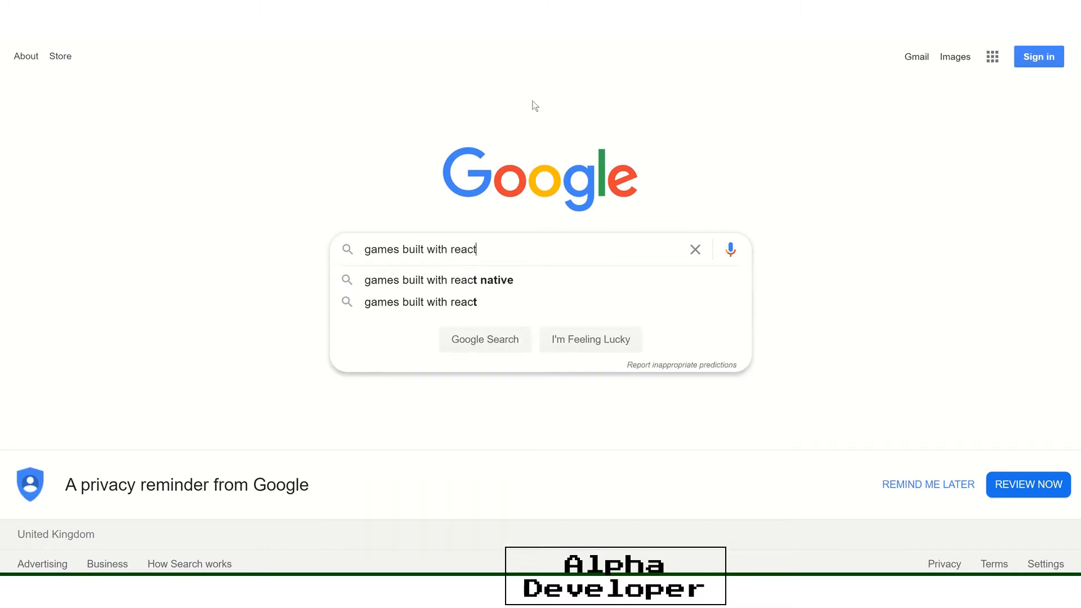
{"action": "key", "text": "Enter"}
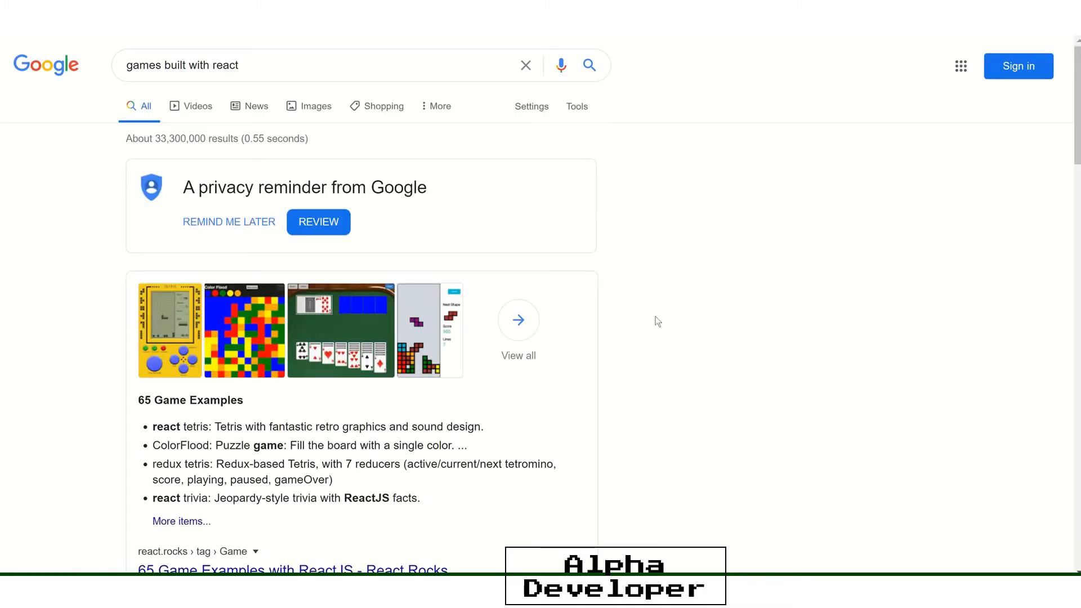
{"action": "scroll", "scroll_direction": "down", "scroll_amount": 3}
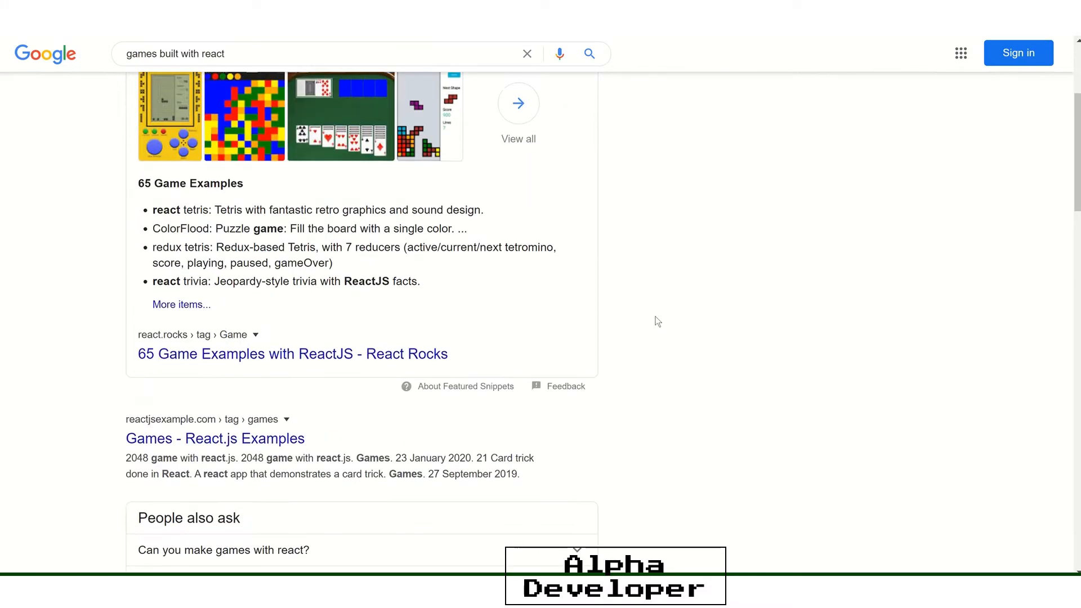
{"action": "scroll", "scroll_direction": "down", "scroll_amount": 3}
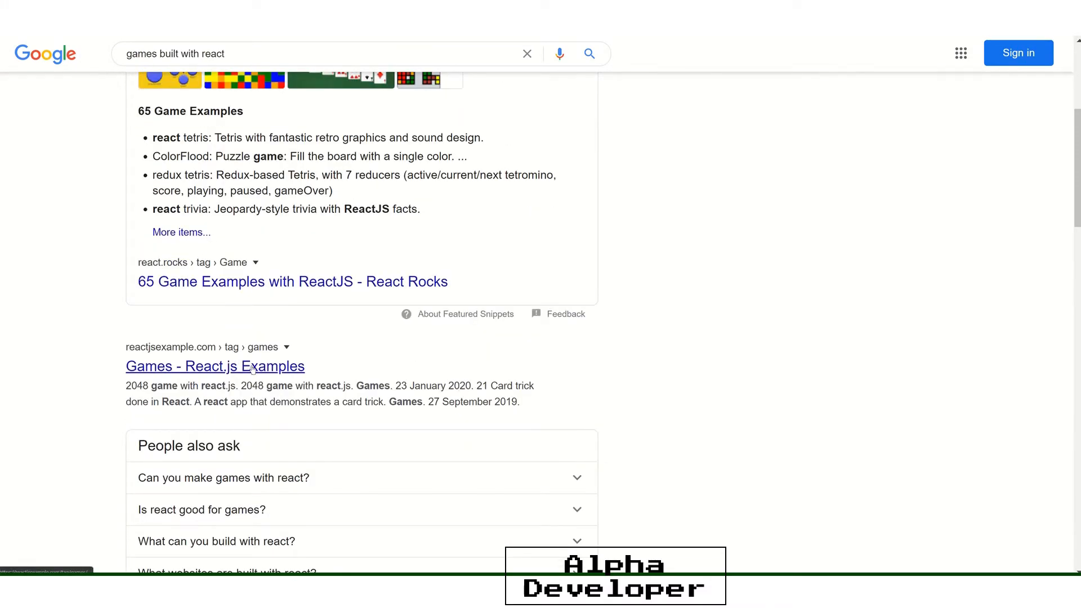
- Open the 'Games - React.js Examples' result, then the 'Tic Tac Toe made in React' post
{"action": "left_click", "coordinate": [215, 367]}
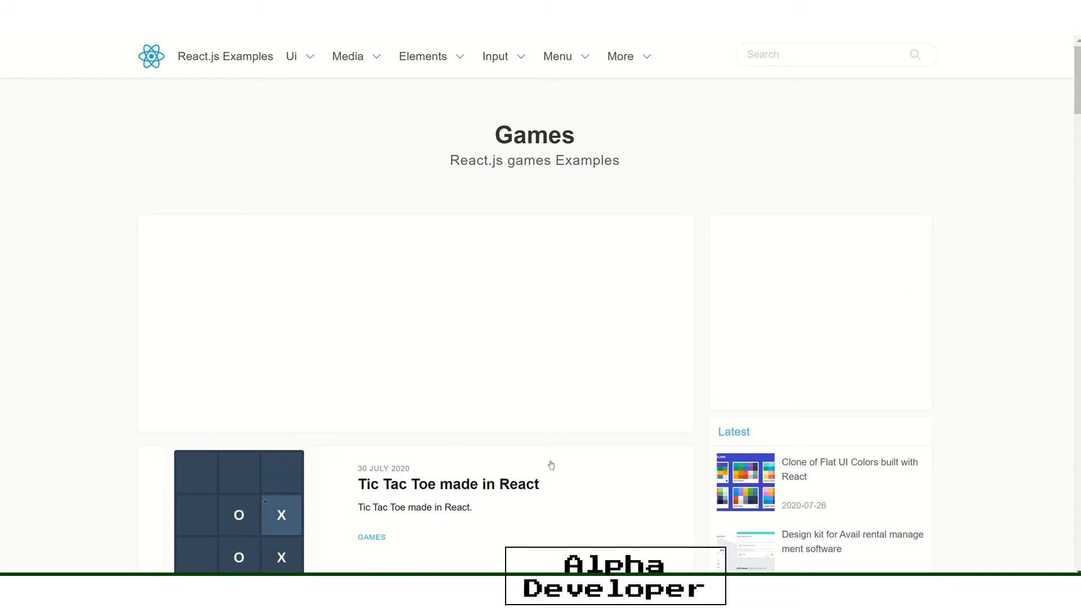
{"action": "scroll", "scroll_direction": "down", "scroll_amount": 3}
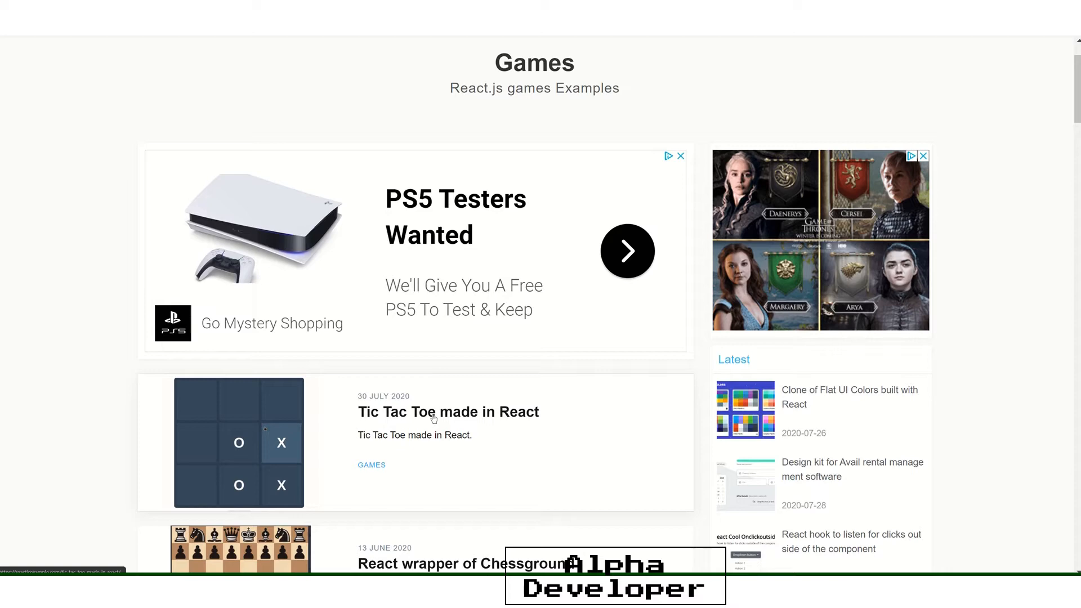
{"action": "left_click", "coordinate": [434, 412]}
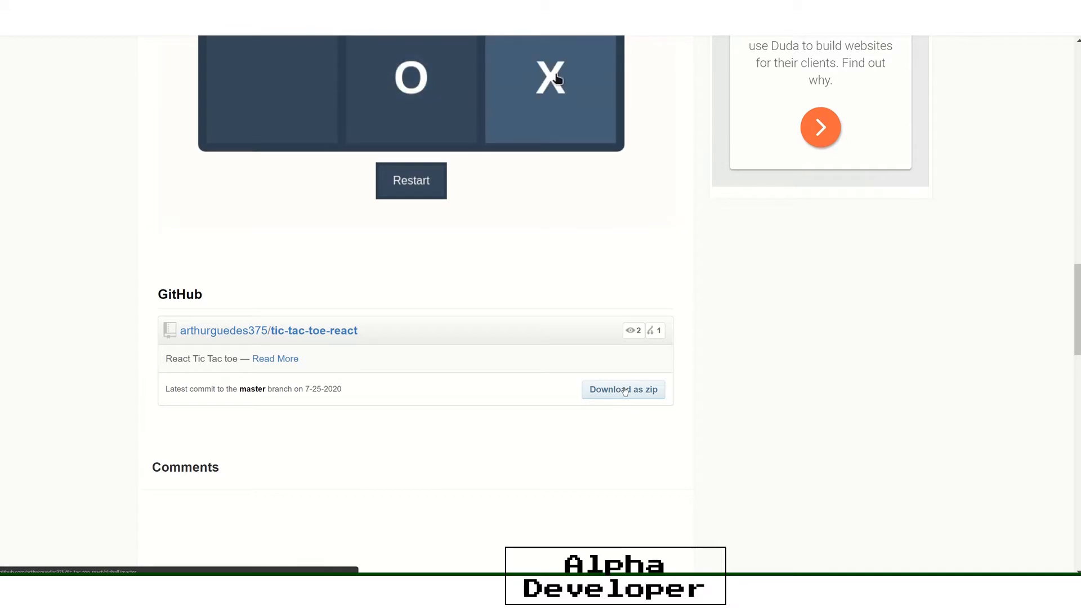
- Download and keep the tic-tac-toe-react zip, restart the demo game, and show the zip in its folder
{"action": "left_click", "coordinate": [624, 390]}
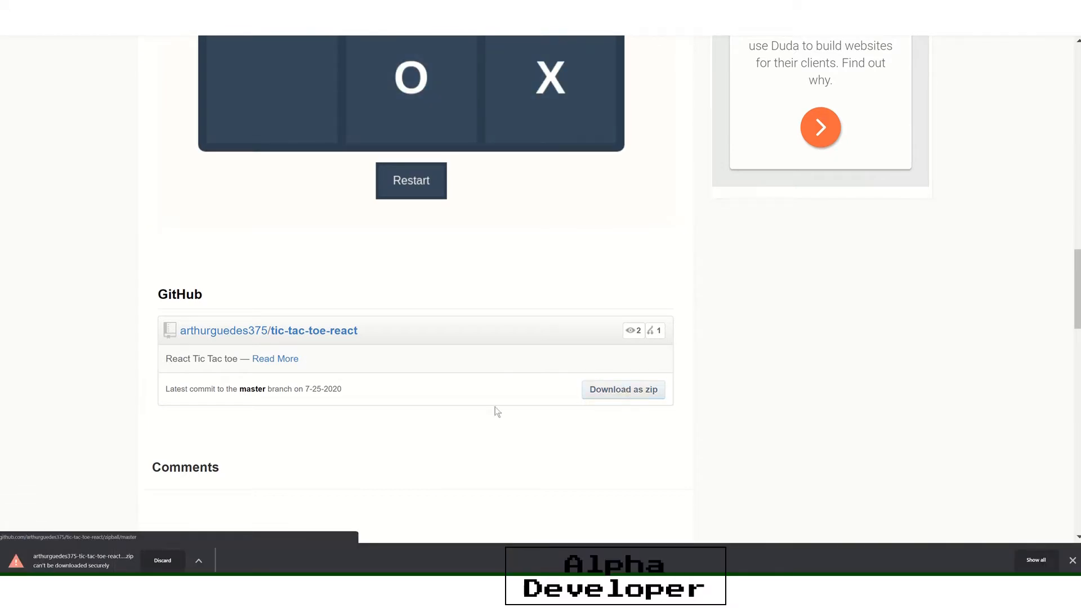
{"action": "left_click", "coordinate": [198, 561]}
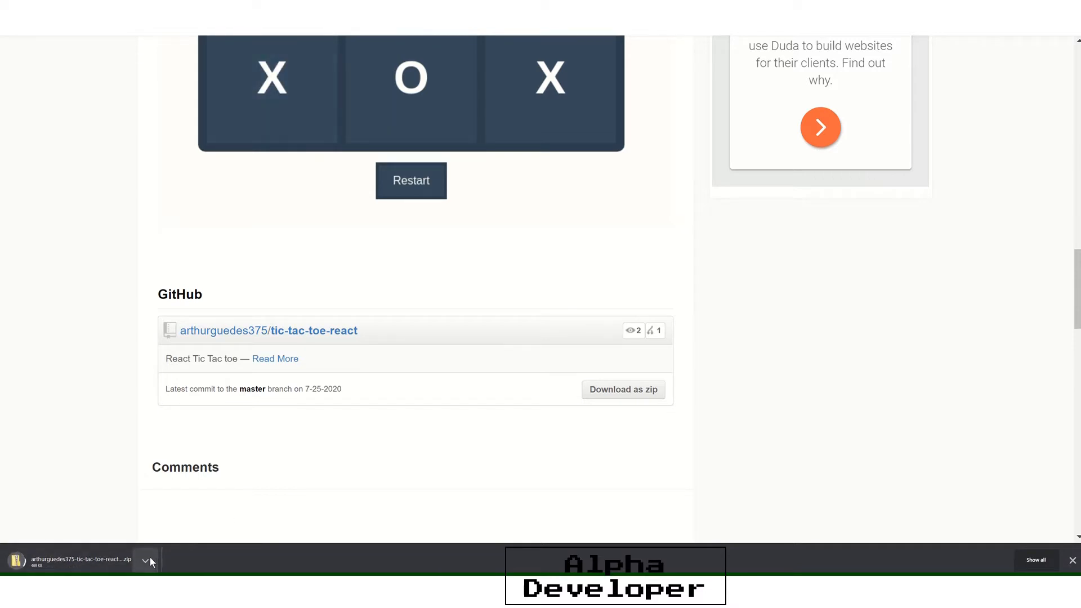
{"action": "left_click", "coordinate": [411, 181]}
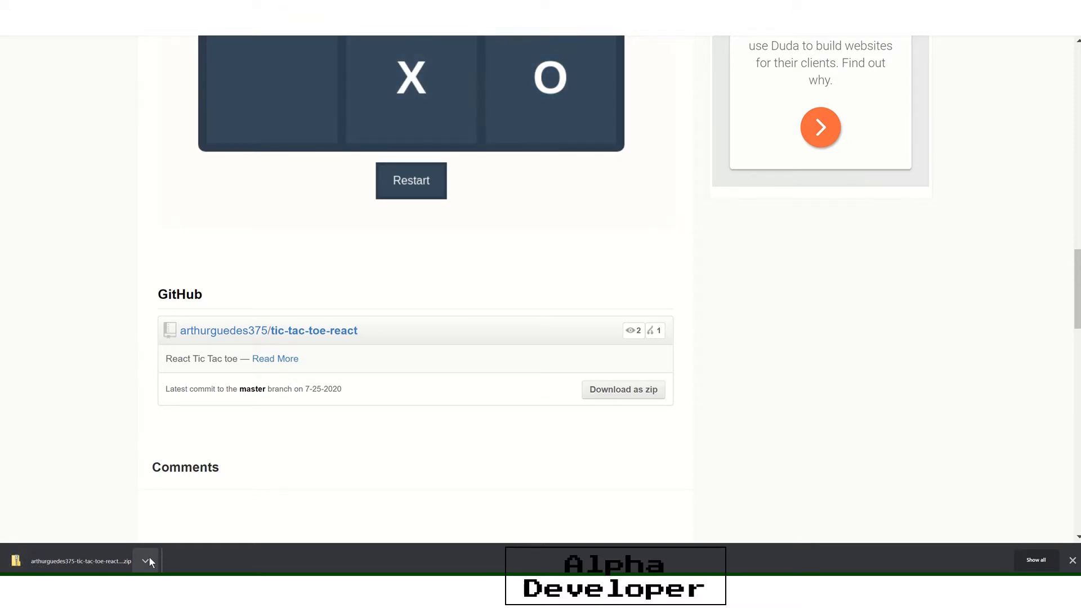
{"action": "left_click", "coordinate": [411, 180]}
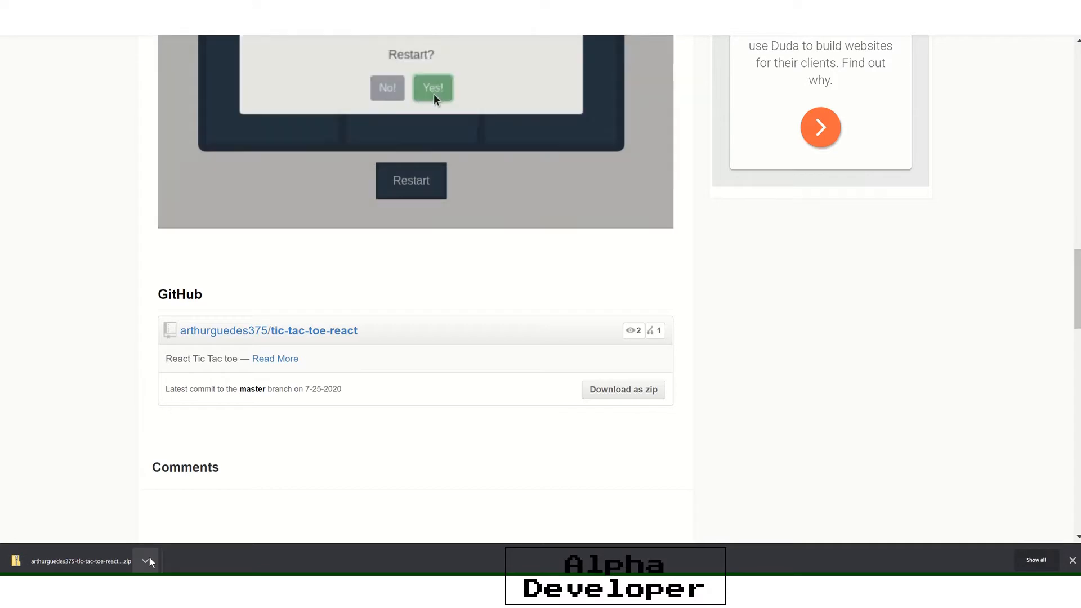
{"action": "left_click", "coordinate": [433, 88]}
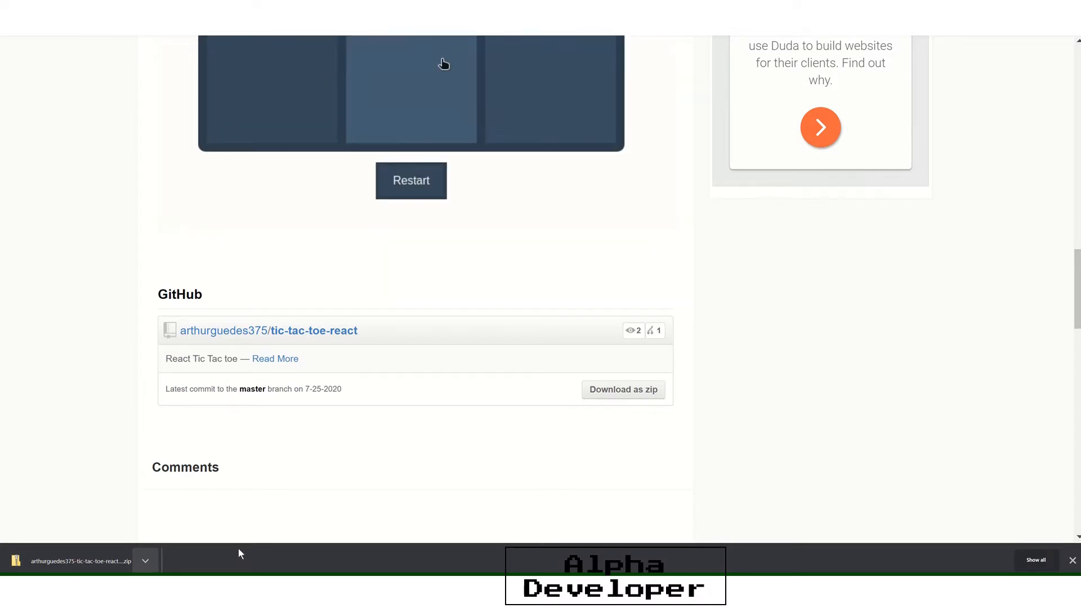
{"action": "left_click", "coordinate": [442, 63]}
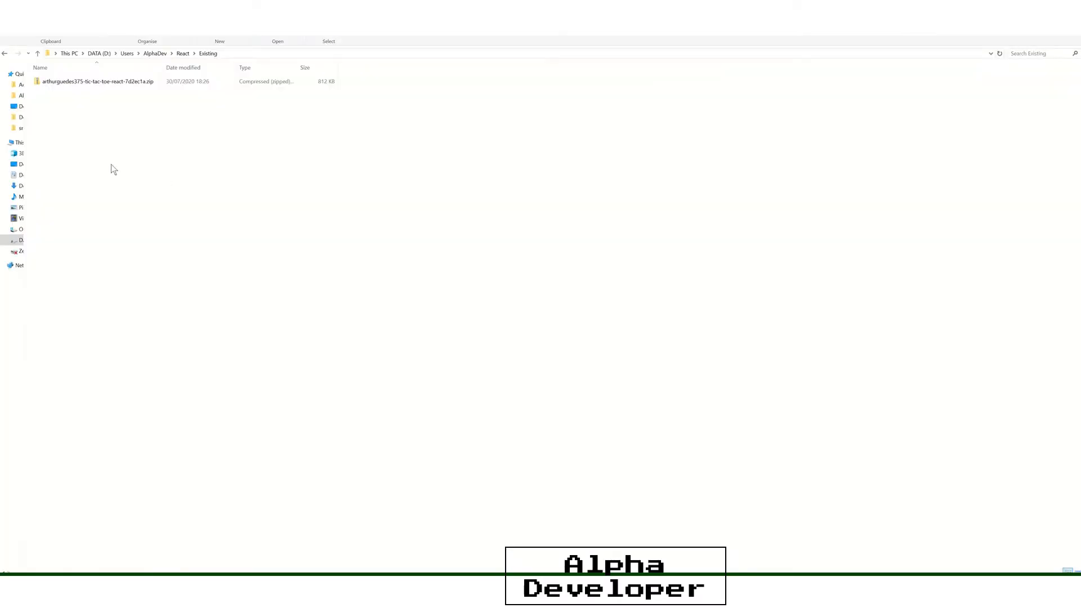
{"action": "left_click", "coordinate": [98, 81]}
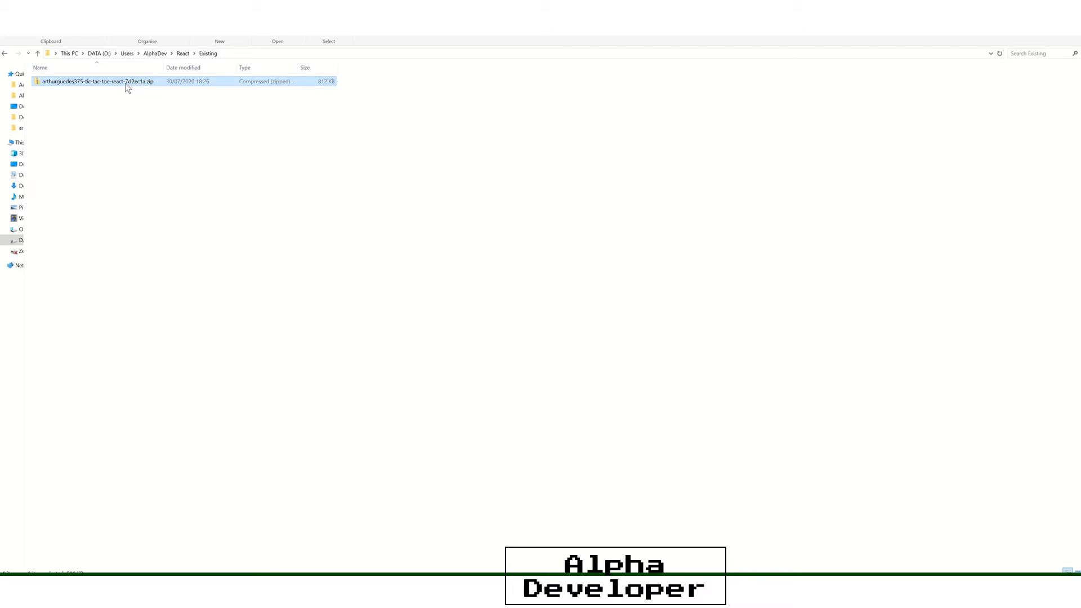
{"action": "right_click", "coordinate": [126, 90]}
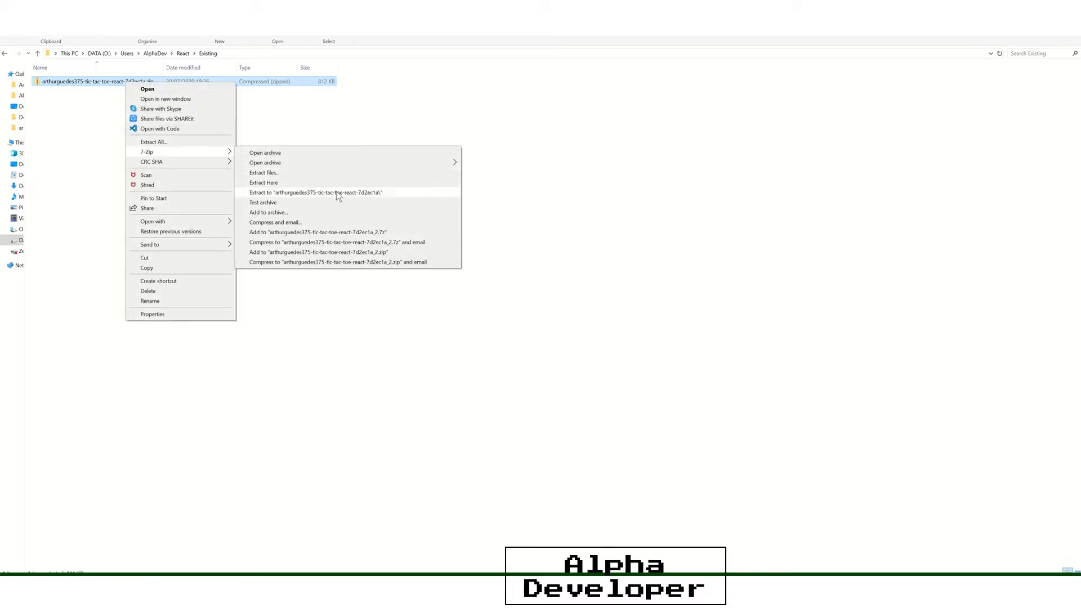
{"action": "left_click", "coordinate": [315, 192]}
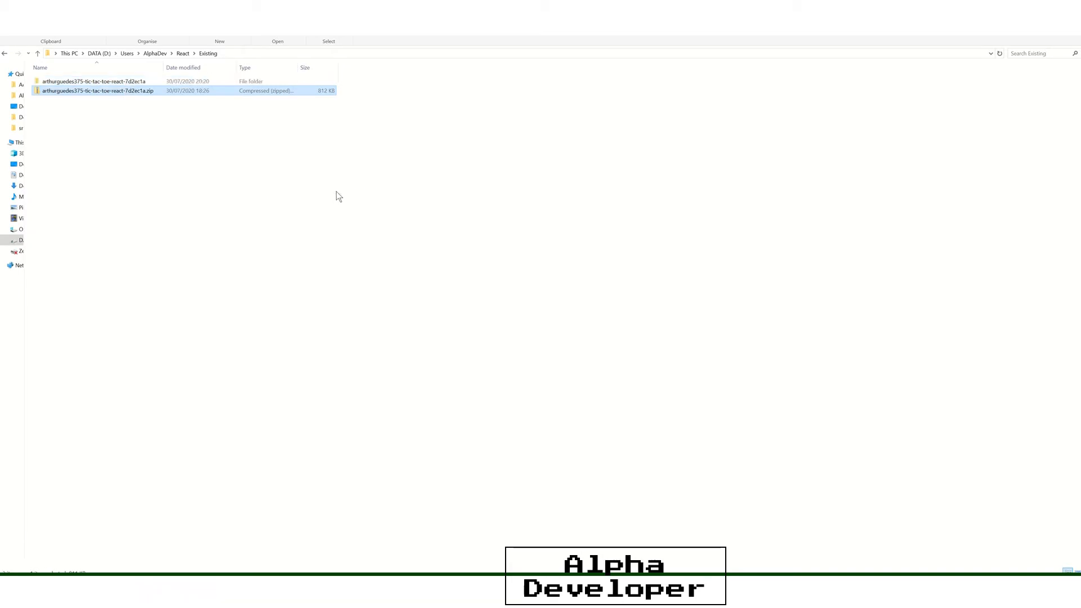
{"action": "left_click", "coordinate": [98, 81]}
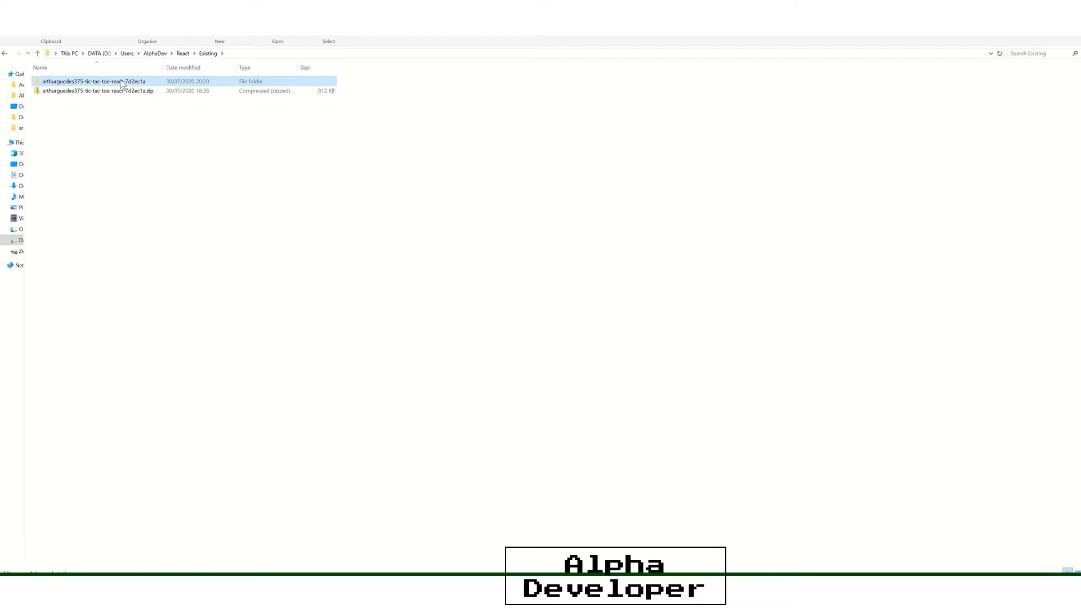
- Open the extracted project folder, look inside src, and return to the top level
{"action": "double_click", "coordinate": [90, 81]}
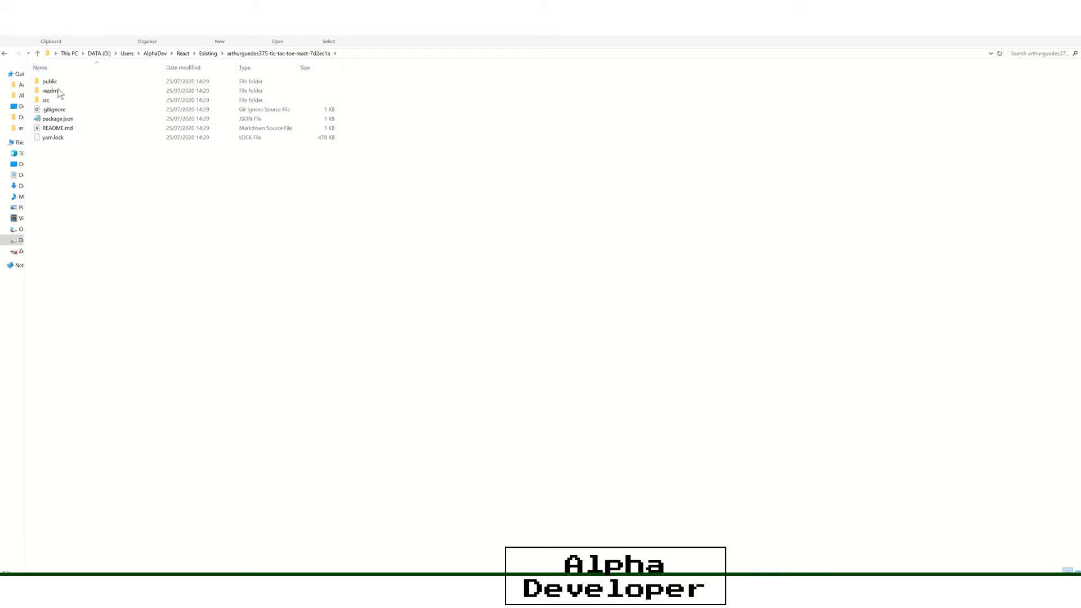
{"action": "double_click", "coordinate": [44, 99]}
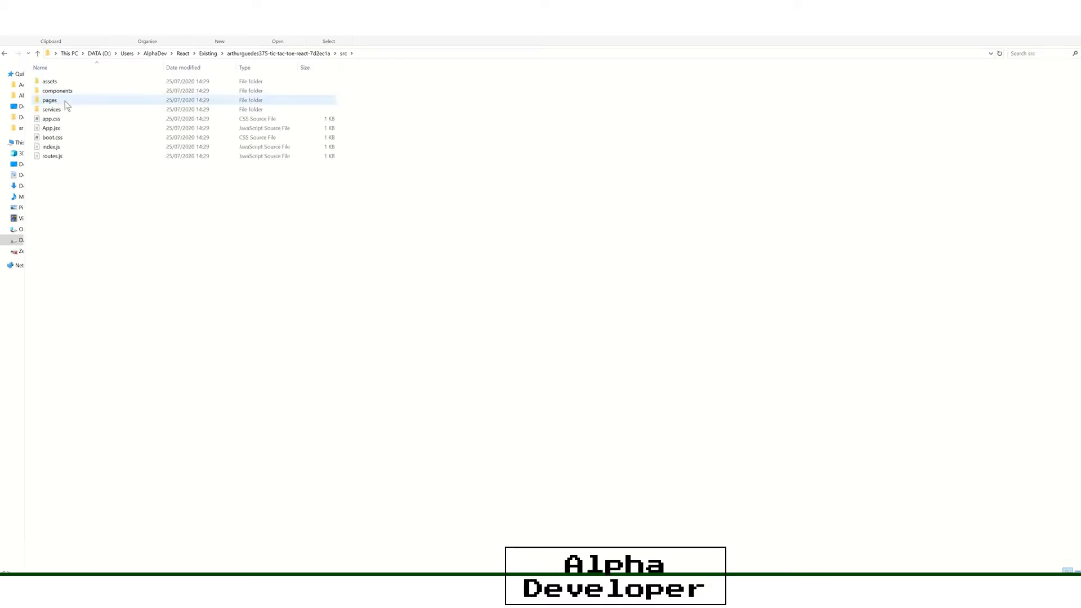
{"action": "mouse_move", "coordinate": [6, 53]}
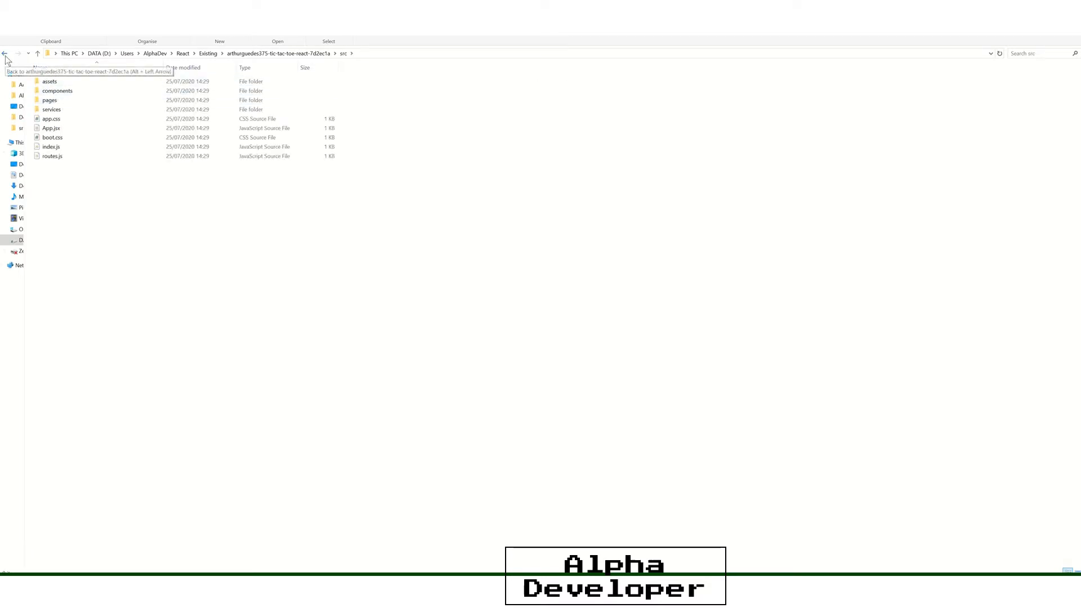
{"action": "left_click", "coordinate": [6, 53]}
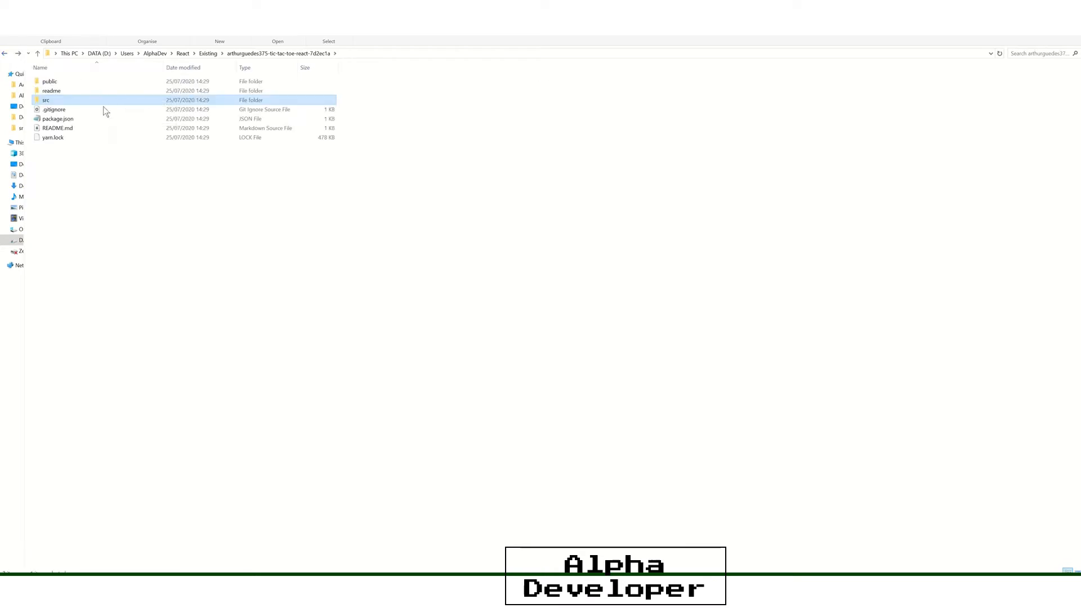
{"action": "mouse_move", "coordinate": [78, 106]}
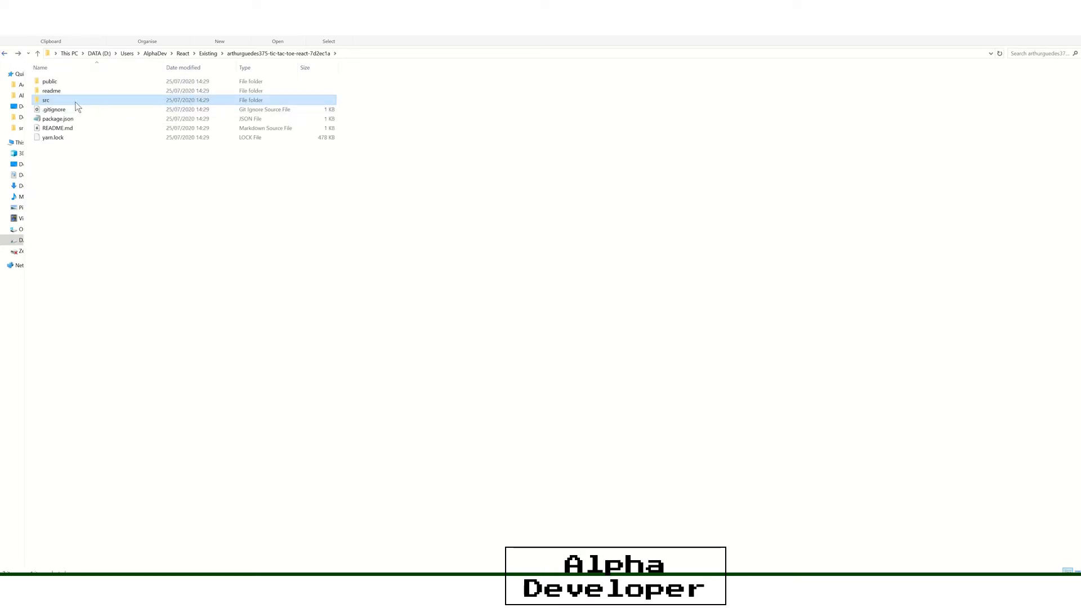
{"action": "mouse_move", "coordinate": [67, 104]}
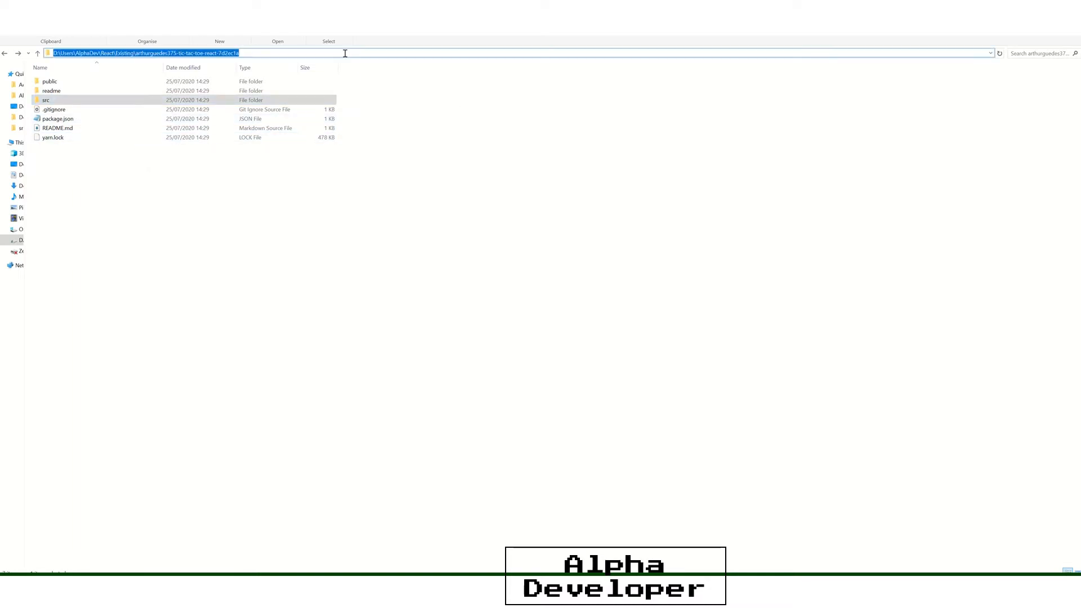
{"action": "type", "text": "cmd"}
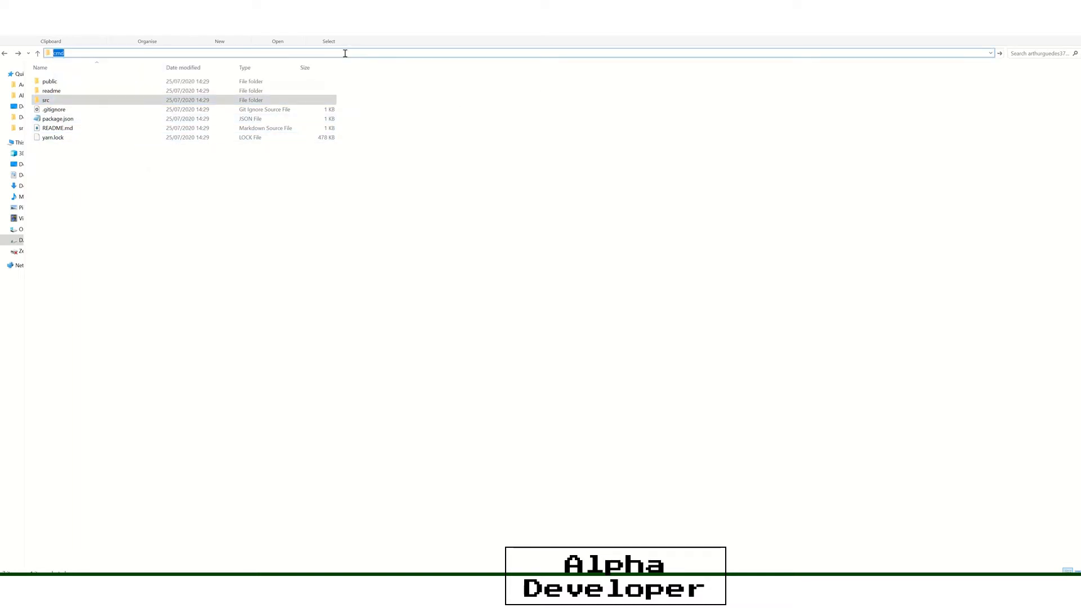
{"action": "key", "text": "Enter"}
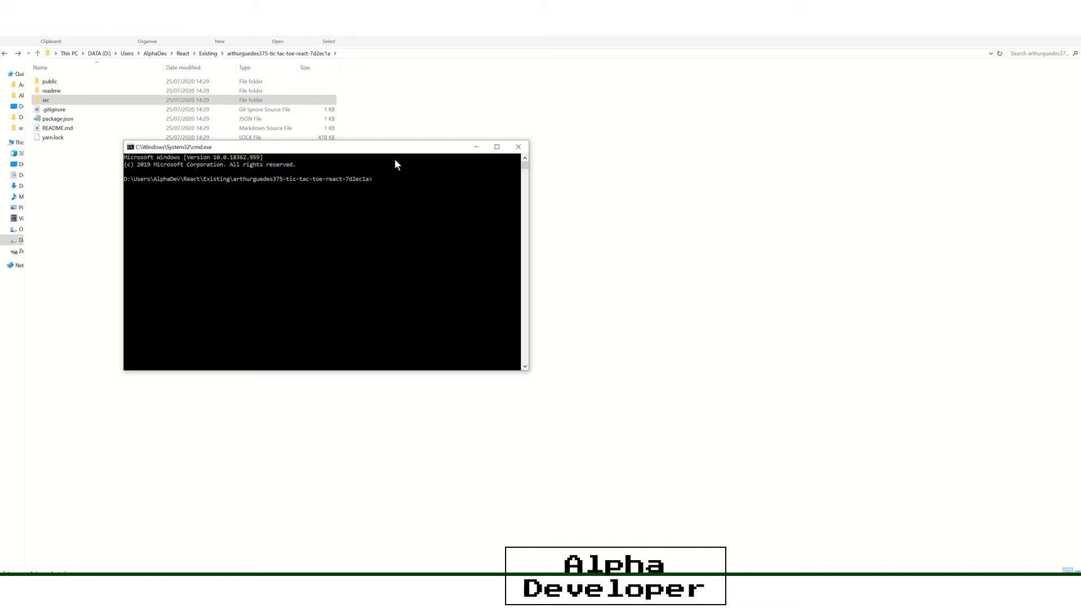
{"action": "type", "text": "mp"}
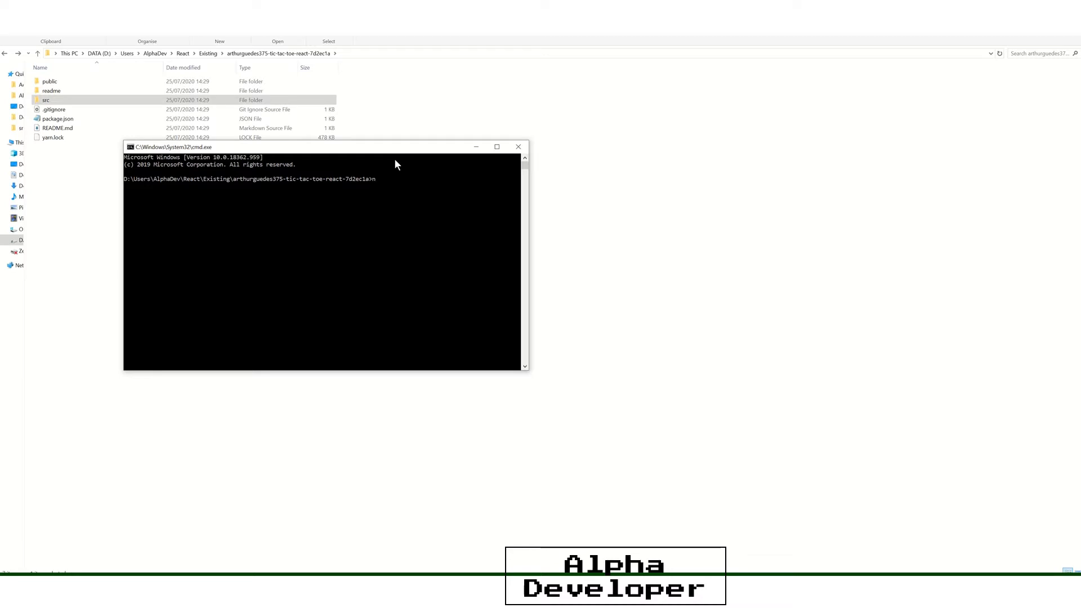
{"action": "type", "text": "npm star"}
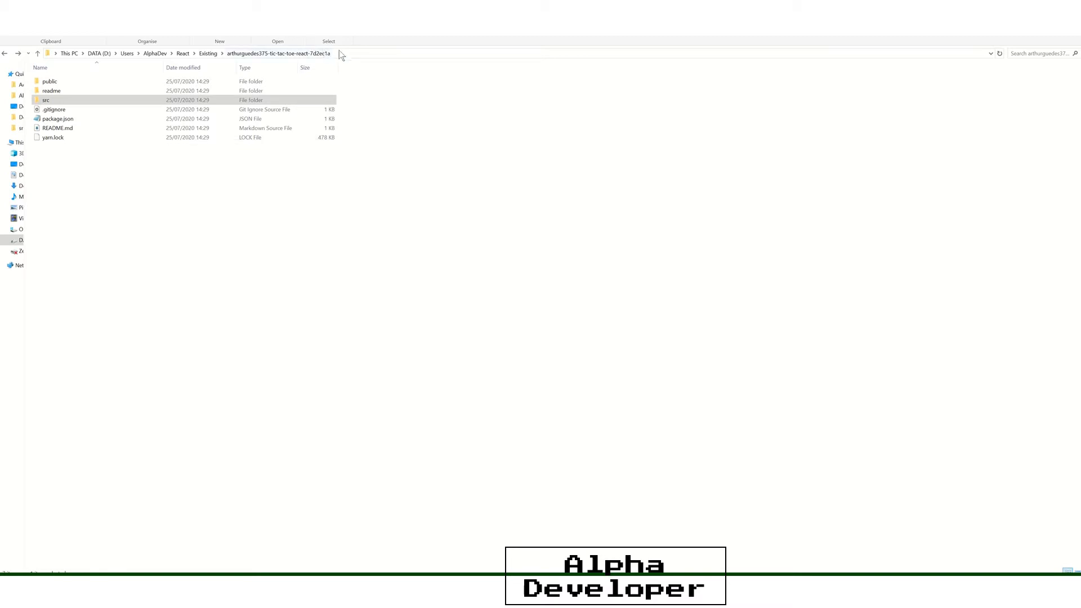
{"action": "type", "text": "cmd"}
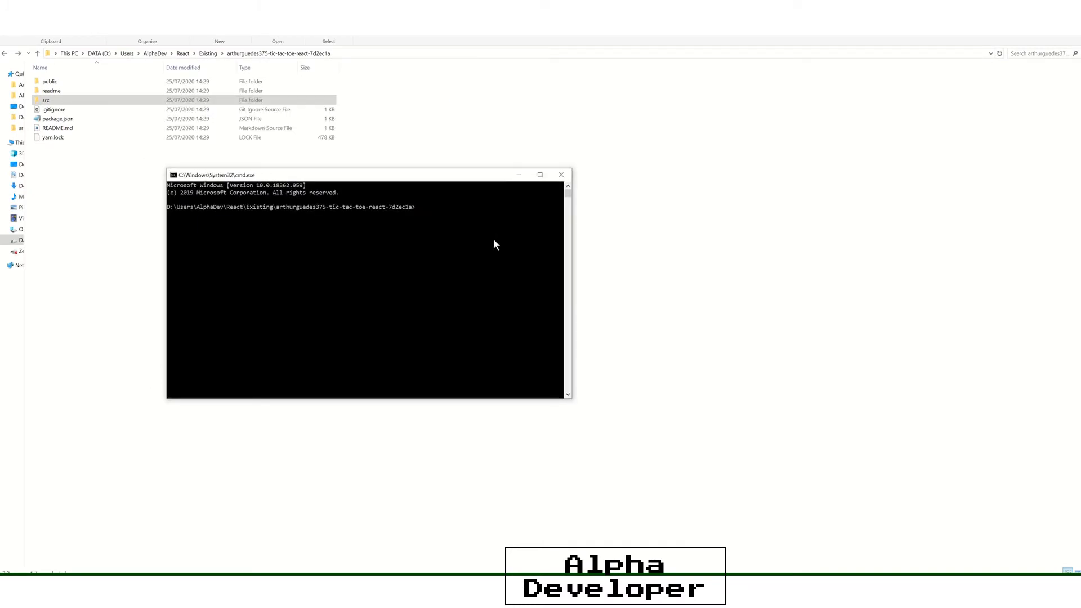
- Run 'npm install' in the project folder's Command Prompt
{"action": "type", "text": "npm"}
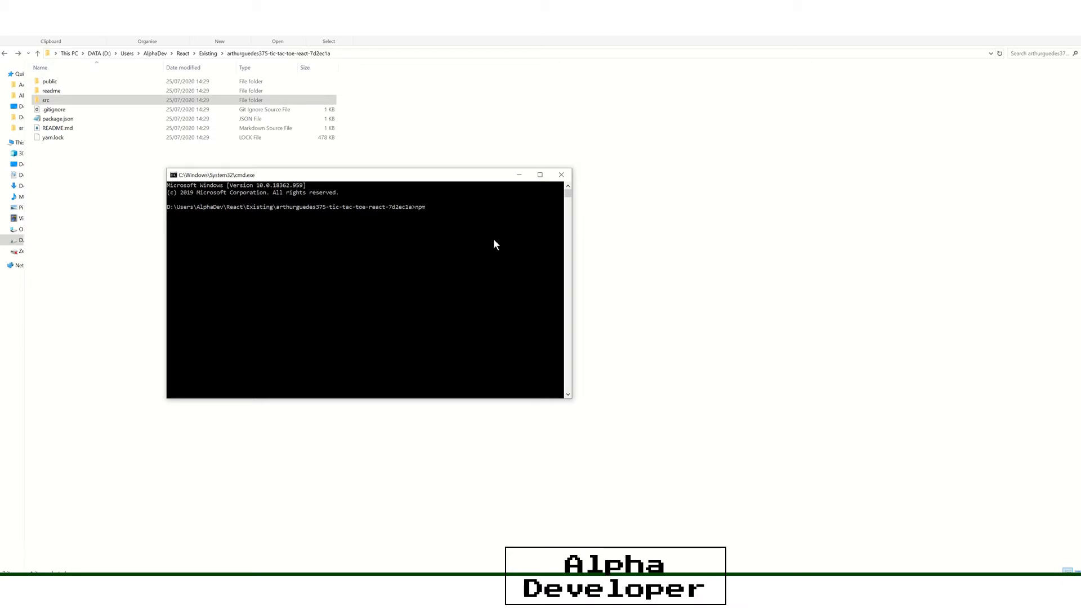
{"action": "type", "text": "install"}
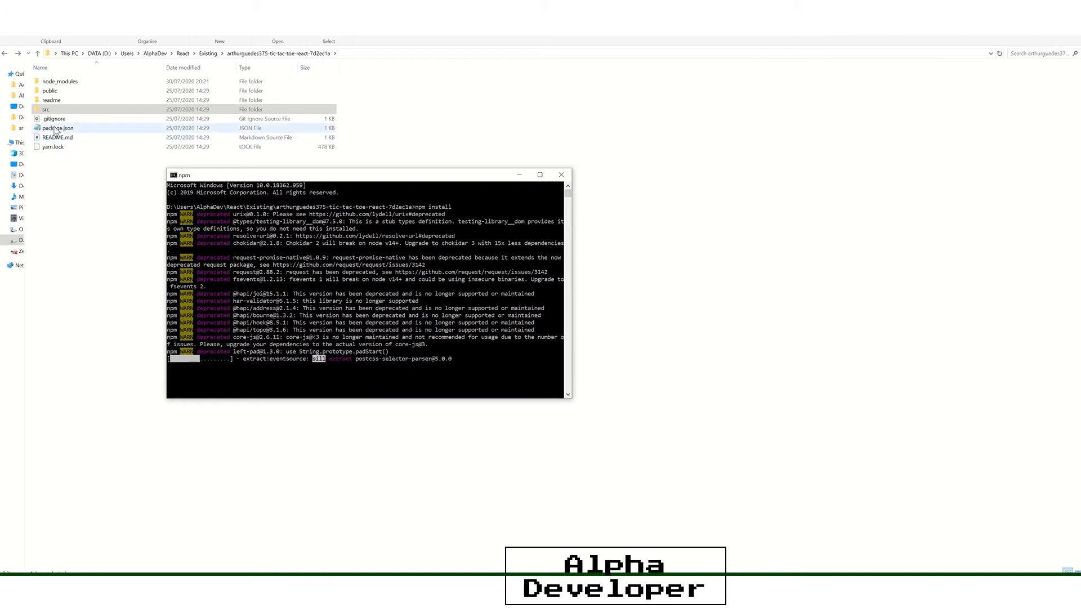
- Open package.json in Notepad and read its React dependencies and start, build, deploy scripts
{"action": "double_click", "coordinate": [54, 128]}
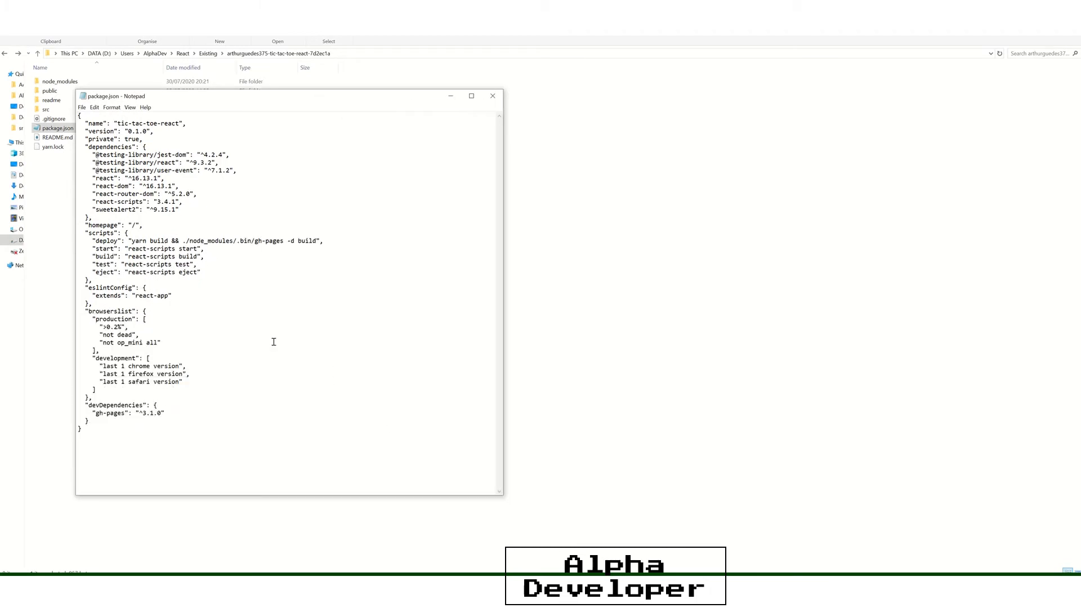
{"action": "mouse_move", "coordinate": [195, 163]}
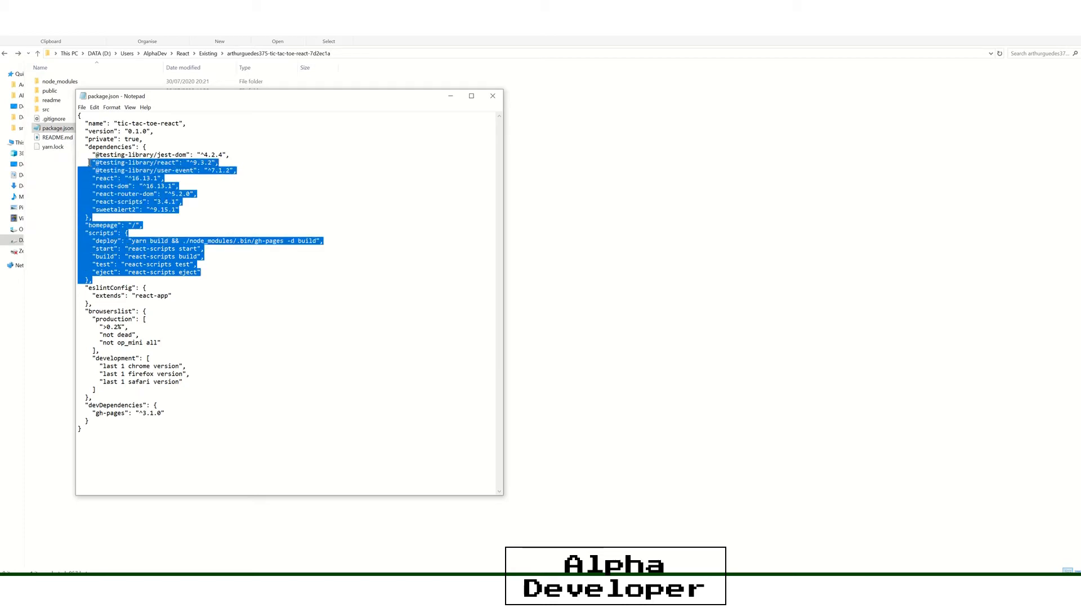
{"action": "left_click", "coordinate": [186, 374]}
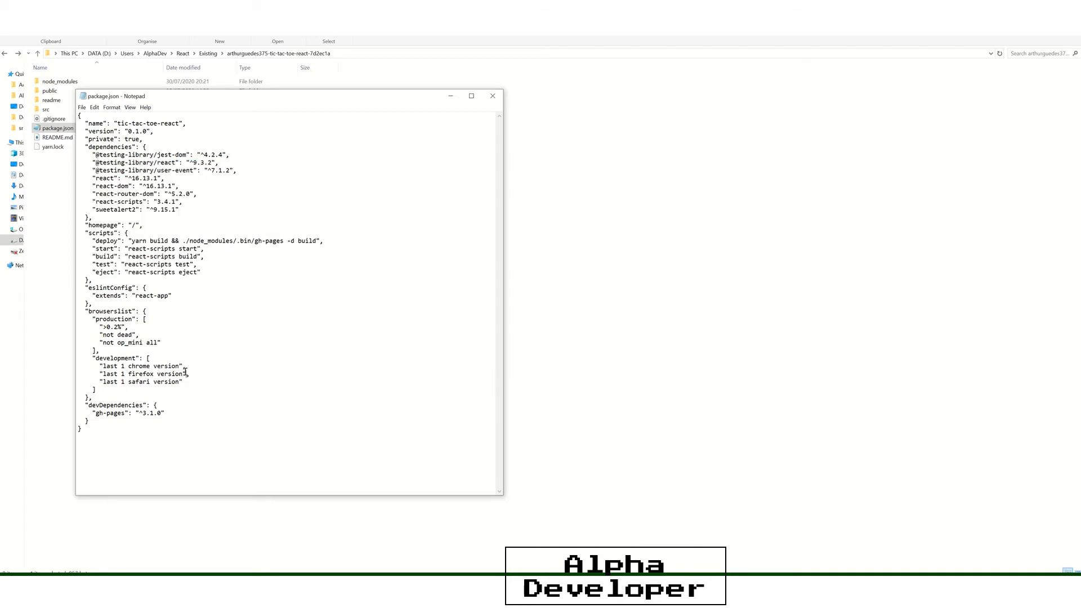
{"action": "double_click", "coordinate": [162, 272]}
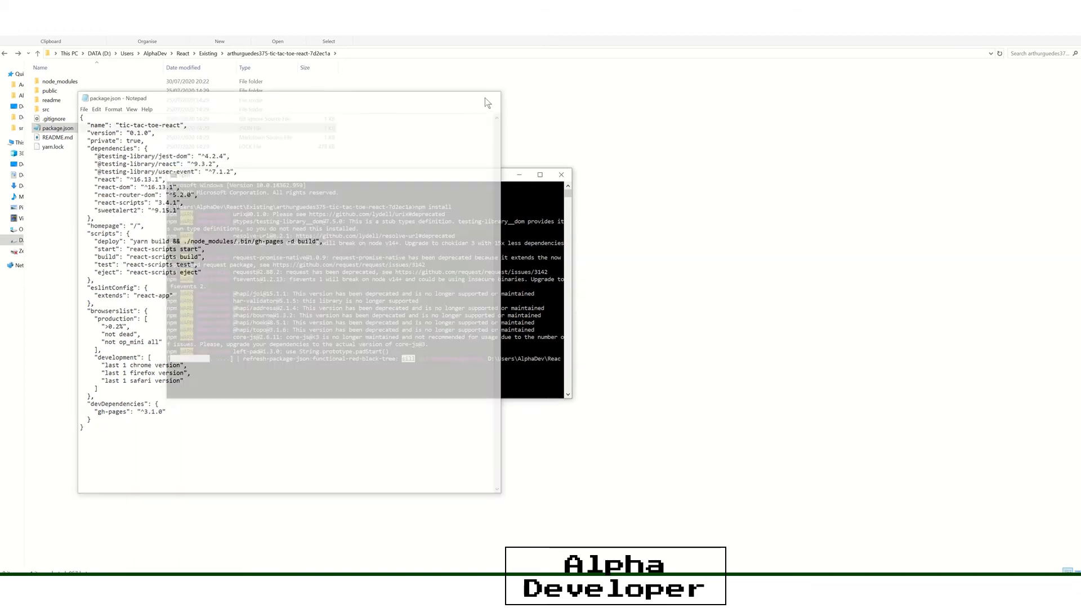
- Close Notepad and scroll through the installed package folders in node_modules
{"action": "left_click", "coordinate": [487, 102]}
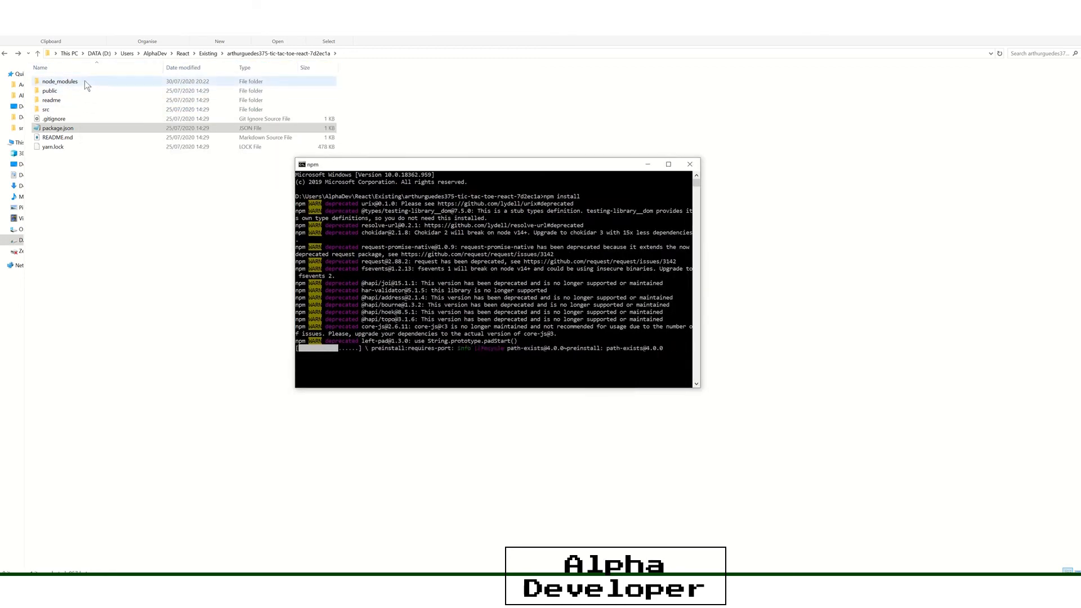
{"action": "double_click", "coordinate": [59, 81]}
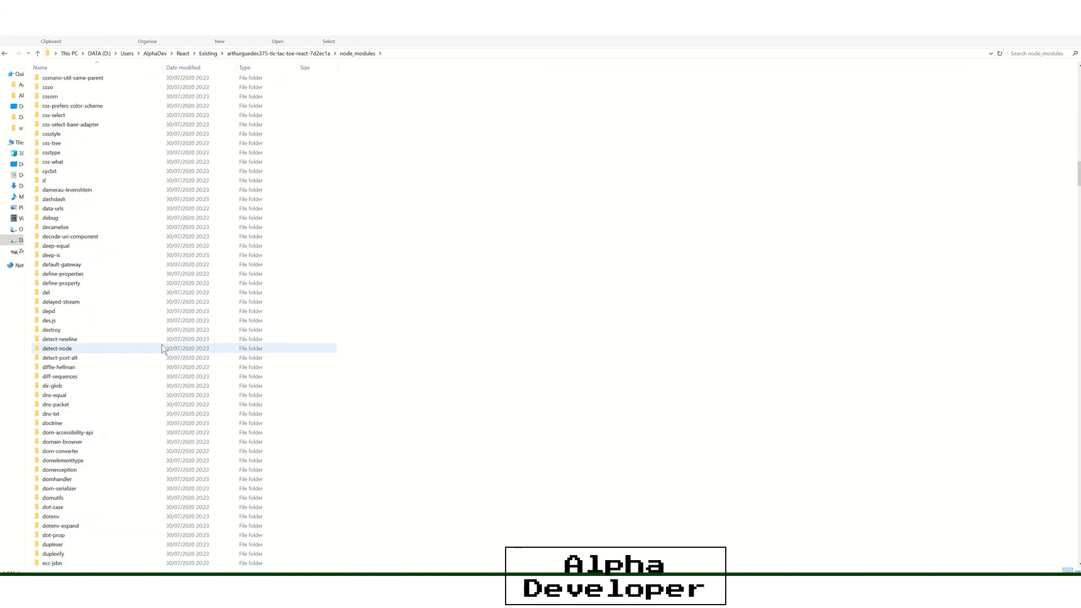
{"action": "scroll", "scroll_direction": "down", "scroll_amount": 3}
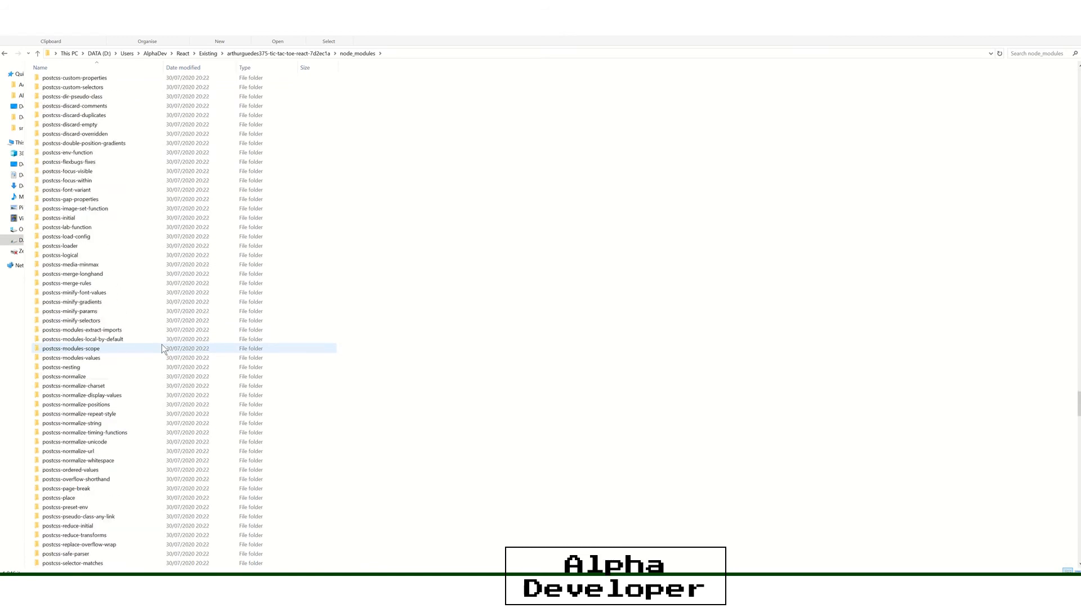
{"action": "scroll", "scroll_direction": "down", "scroll_amount": 3}
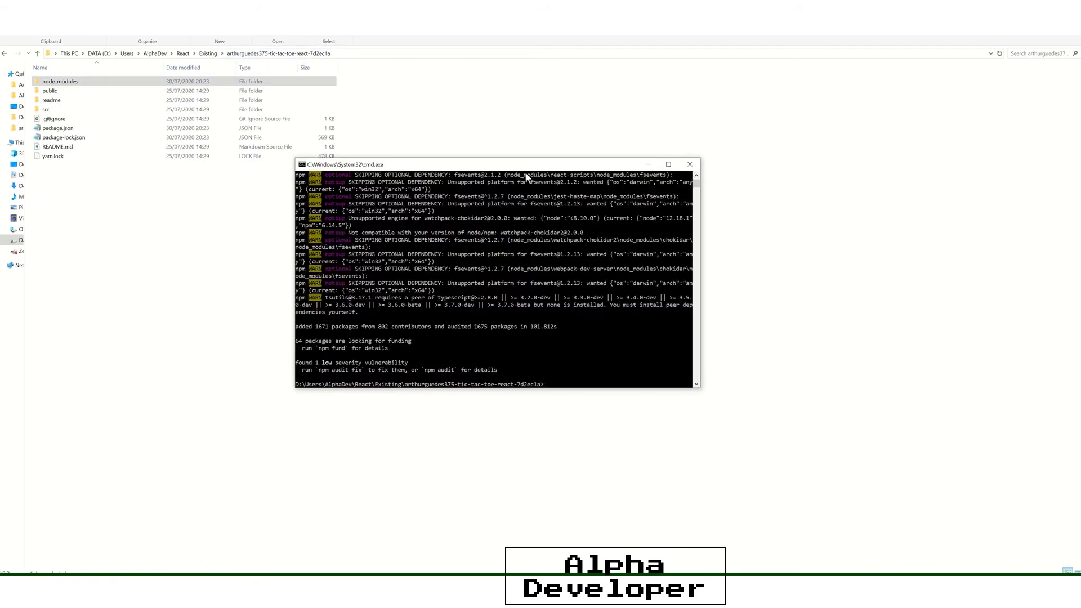
- Move the cmd window to read the install summary and run 'npm start'
{"action": "left_click_drag", "start_coordinate": [493, 164], "coordinate": [285, 86]}
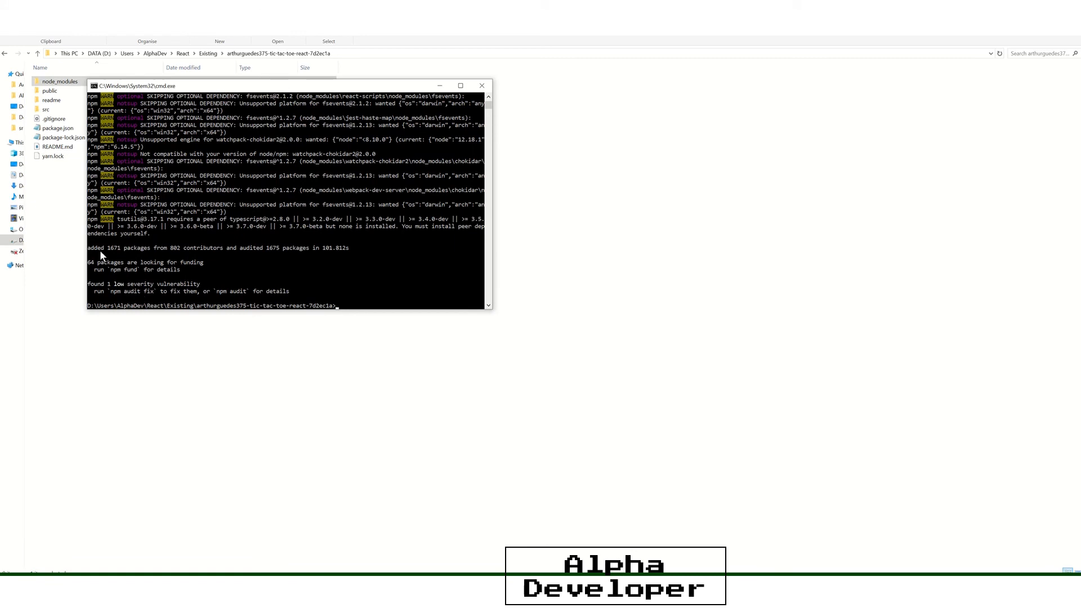
{"action": "mouse_move", "coordinate": [115, 257]}
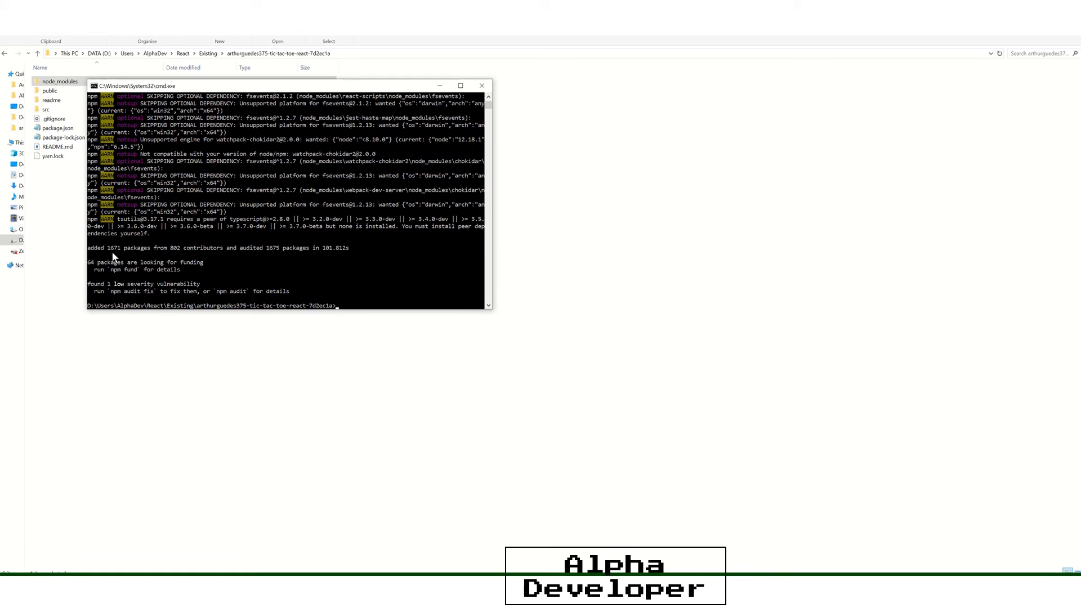
{"action": "mouse_move", "coordinate": [130, 253]}
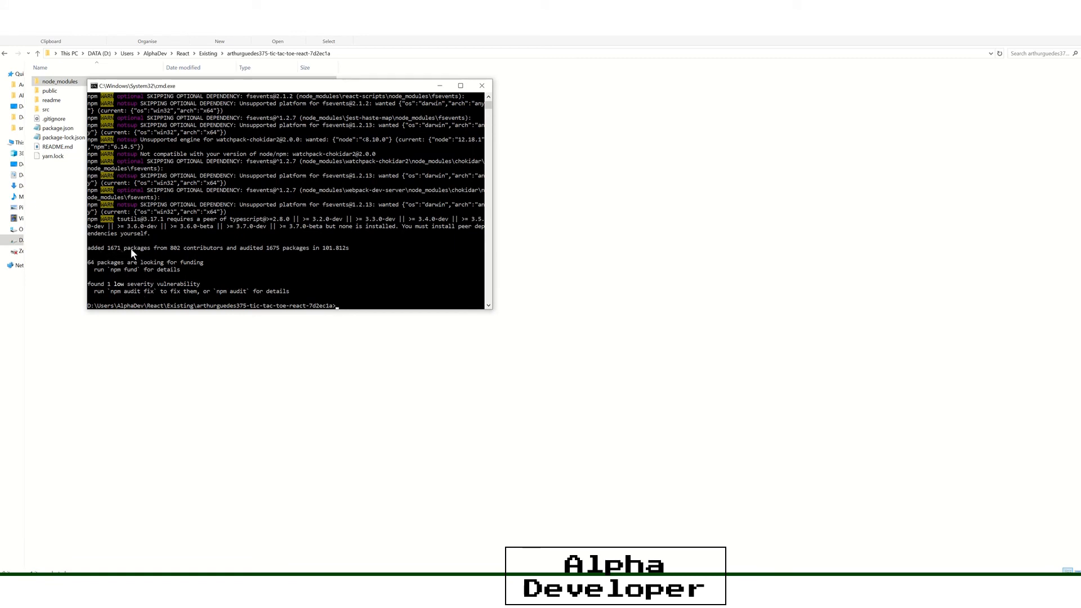
{"action": "mouse_move", "coordinate": [365, 262]}
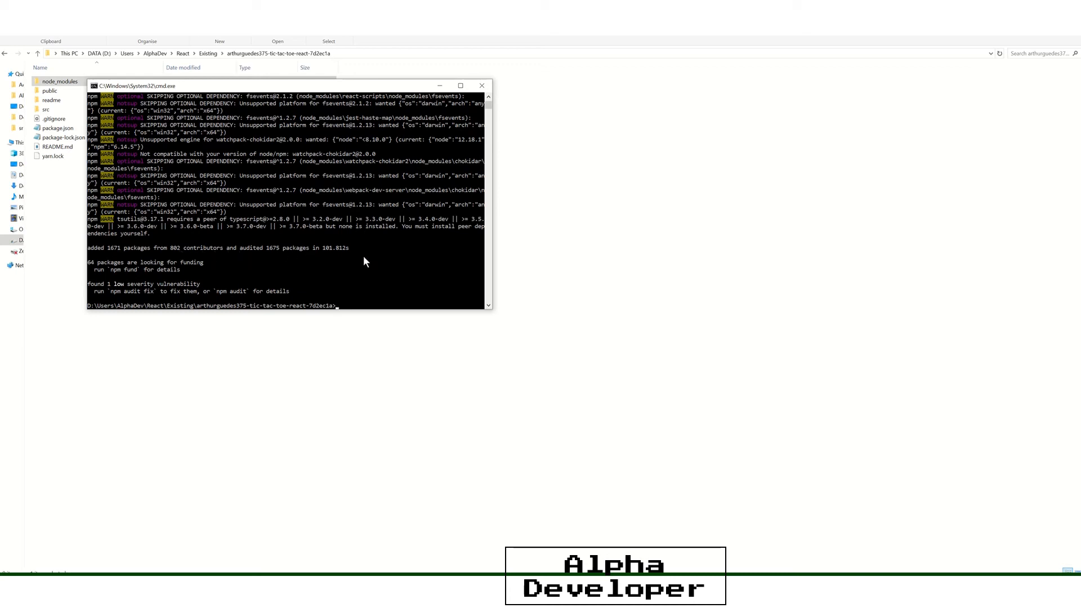
{"action": "mouse_move", "coordinate": [413, 287]}
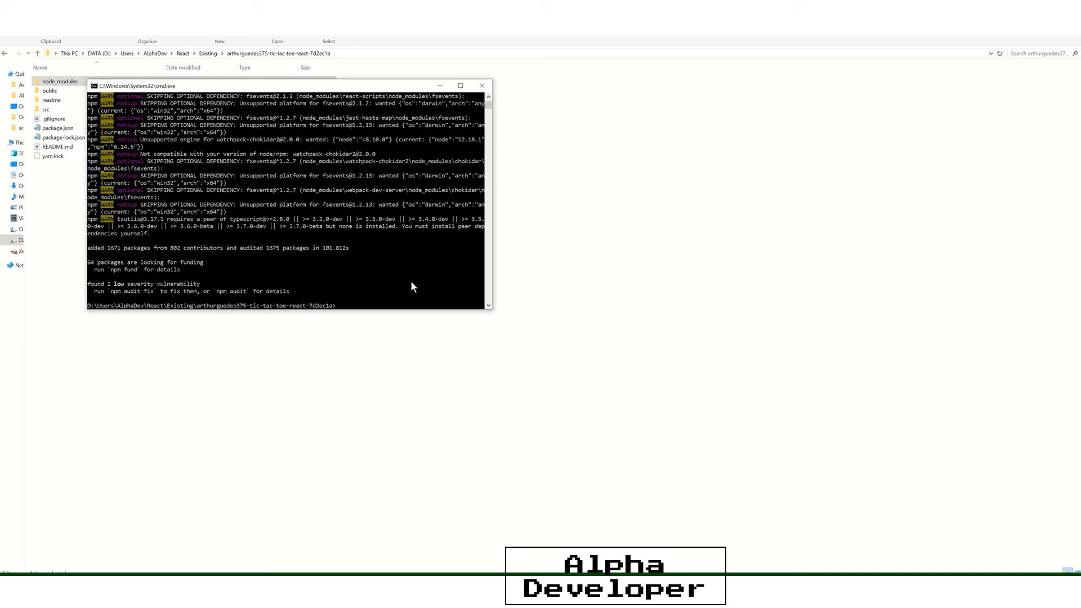
{"action": "mouse_move", "coordinate": [361, 88]}
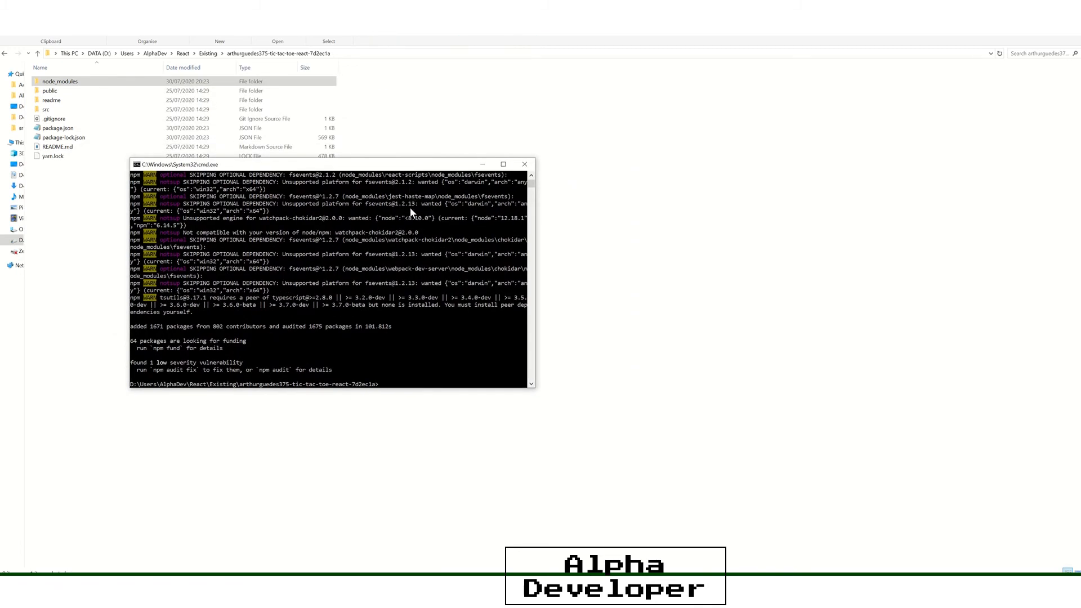
{"action": "type", "text": "np"}
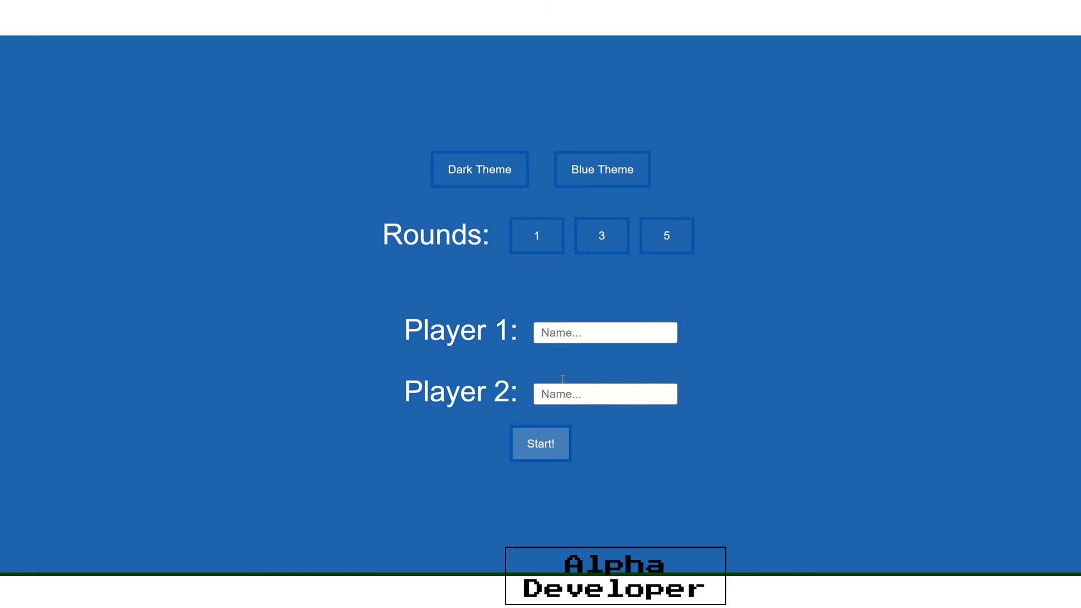
- Enter player names, start, play a round, and check the Score Board showing one win each
{"action": "left_click", "coordinate": [606, 332]}
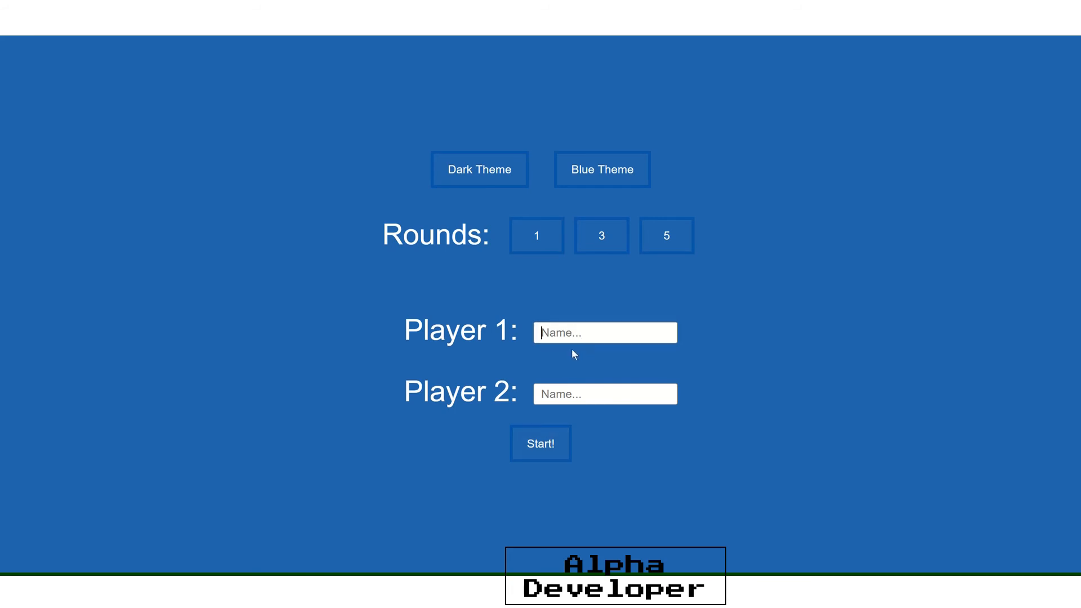
{"action": "left_click", "coordinate": [540, 443]}
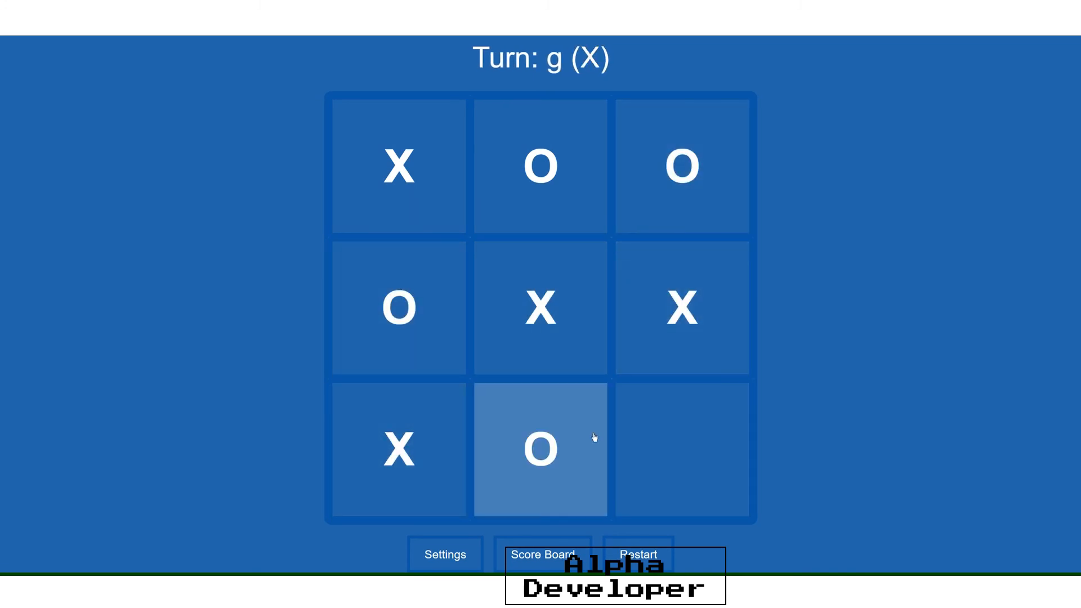
{"action": "left_click", "coordinate": [639, 554]}
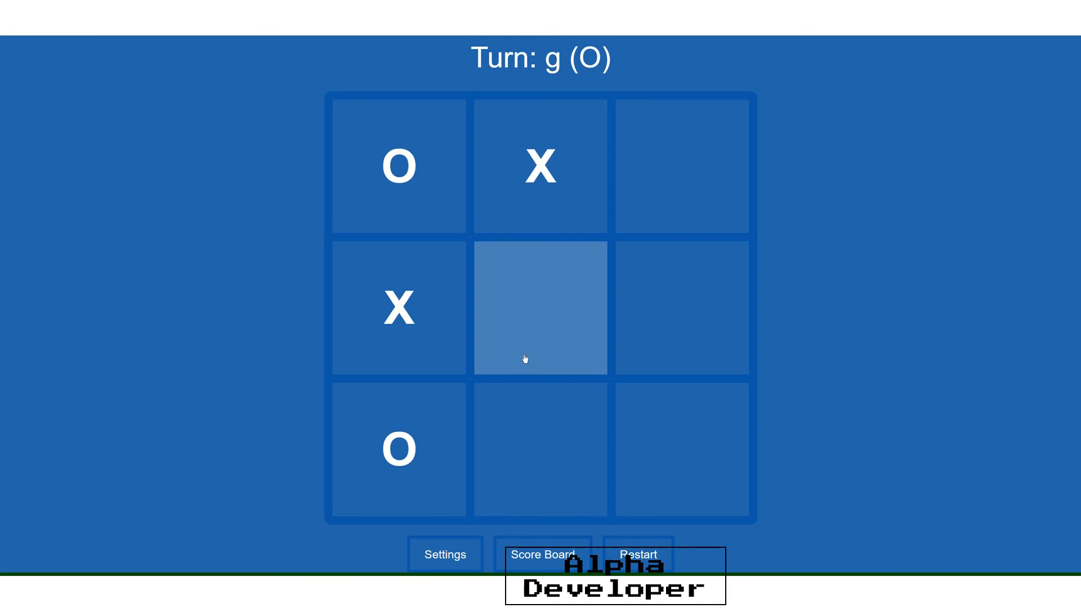
{"action": "left_click", "coordinate": [539, 308]}
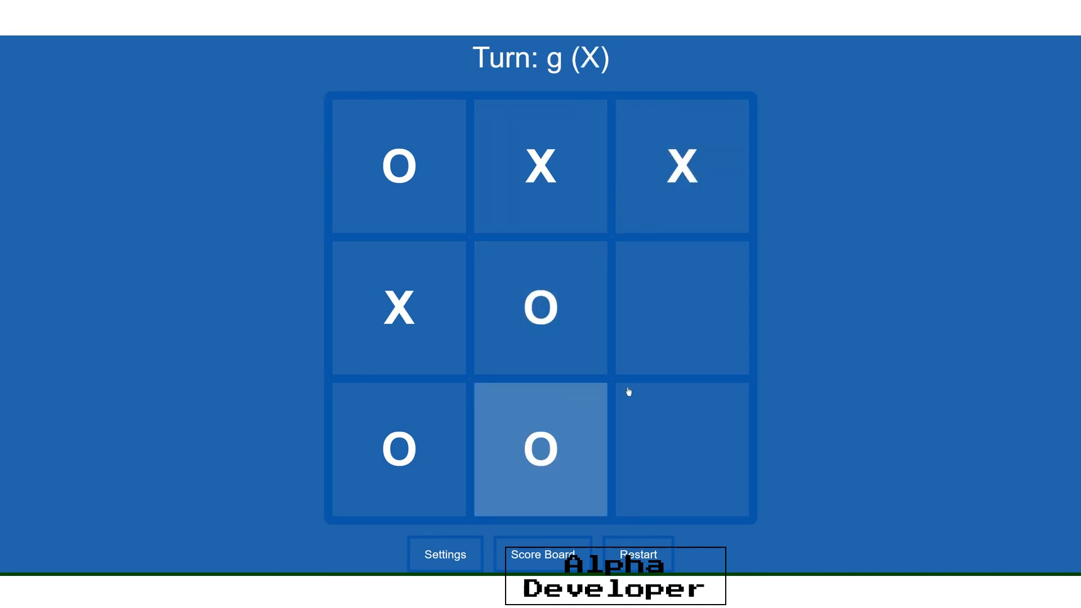
{"action": "left_click", "coordinate": [681, 307]}
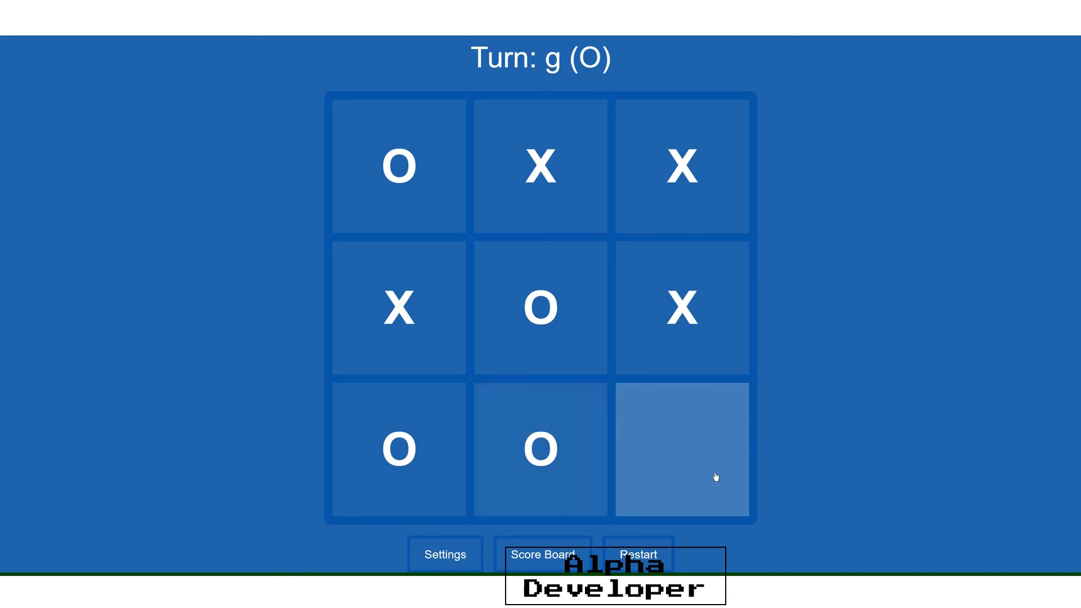
{"action": "left_click", "coordinate": [638, 554]}
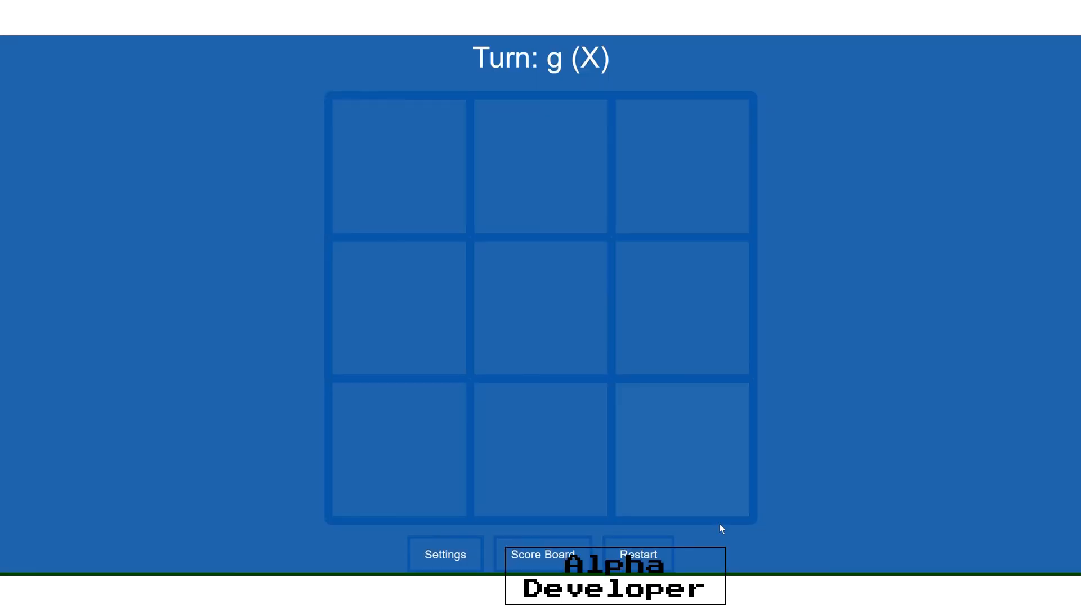
{"action": "left_click", "coordinate": [542, 554]}
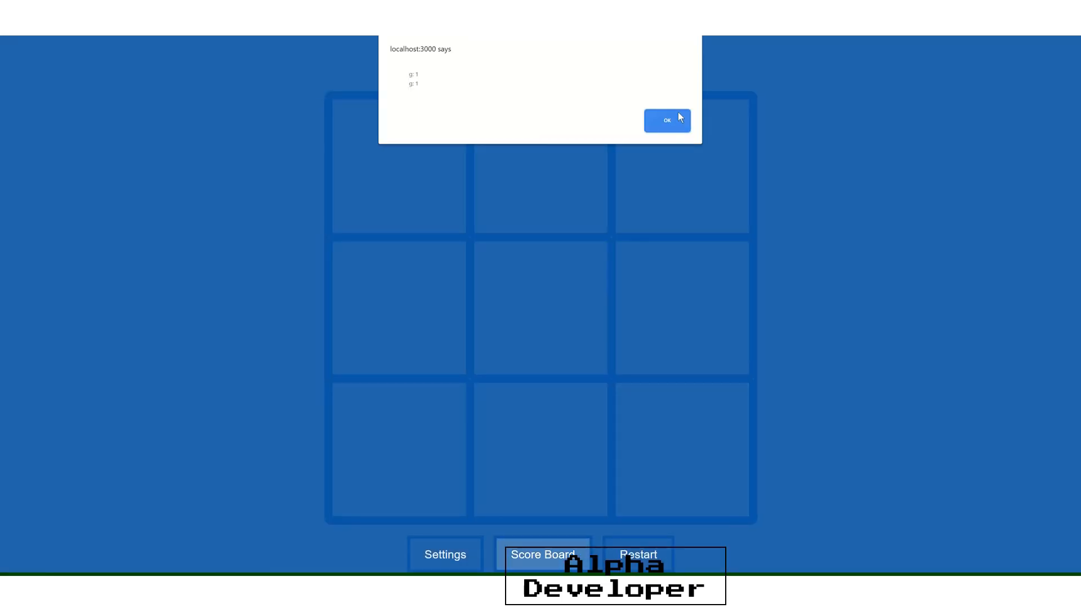
{"action": "left_click", "coordinate": [667, 120]}
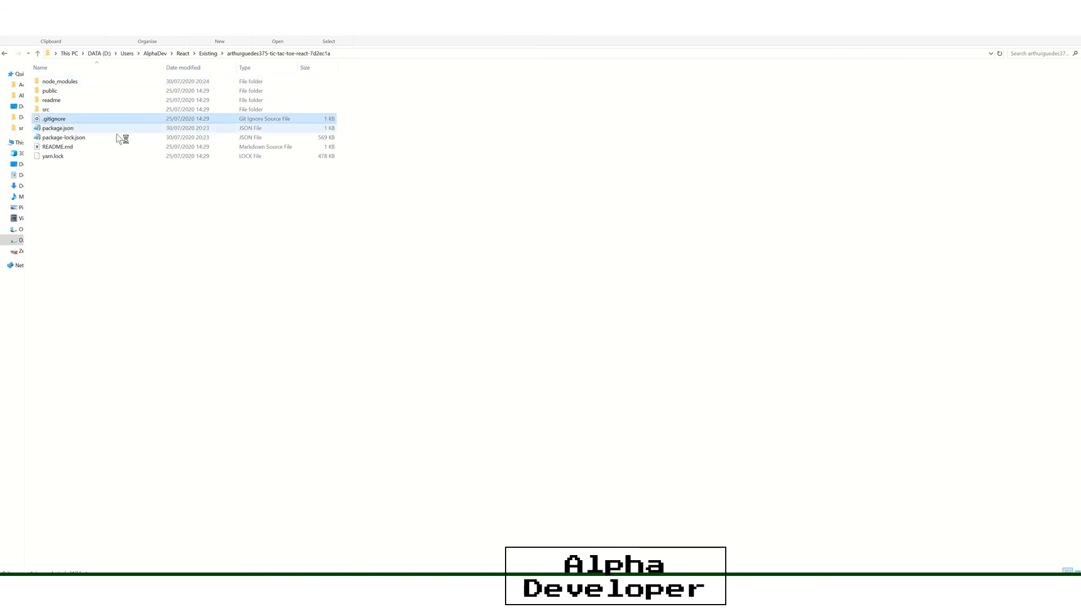
- Open .gitignore to confirm node_modules and build are ignored, then select the node_modules folder
{"action": "double_click", "coordinate": [52, 118]}
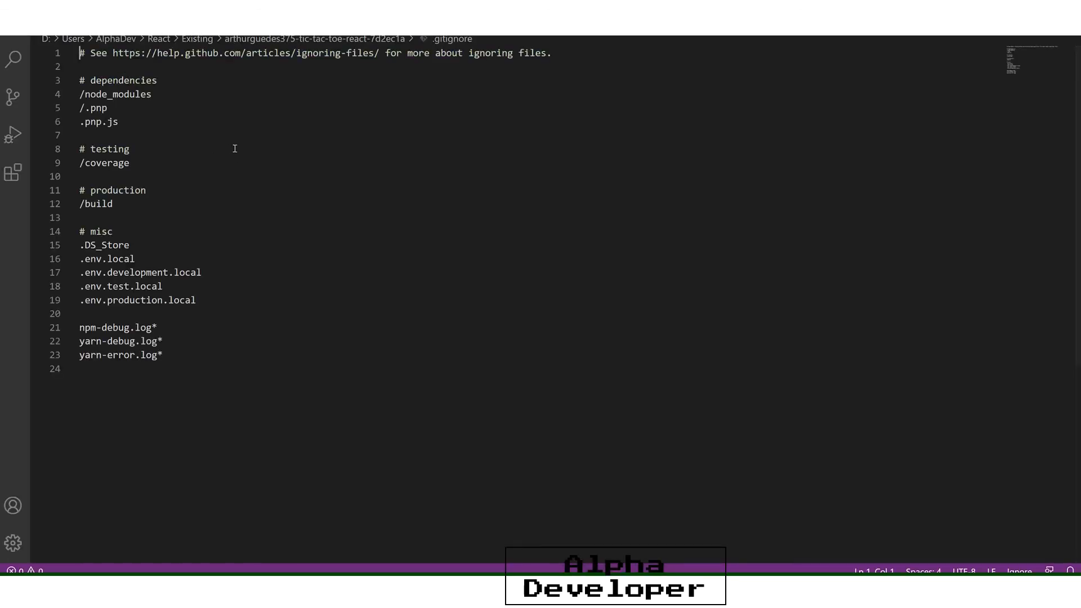
{"action": "left_click_drag", "start_coordinate": [80, 94], "coordinate": [107, 107]}
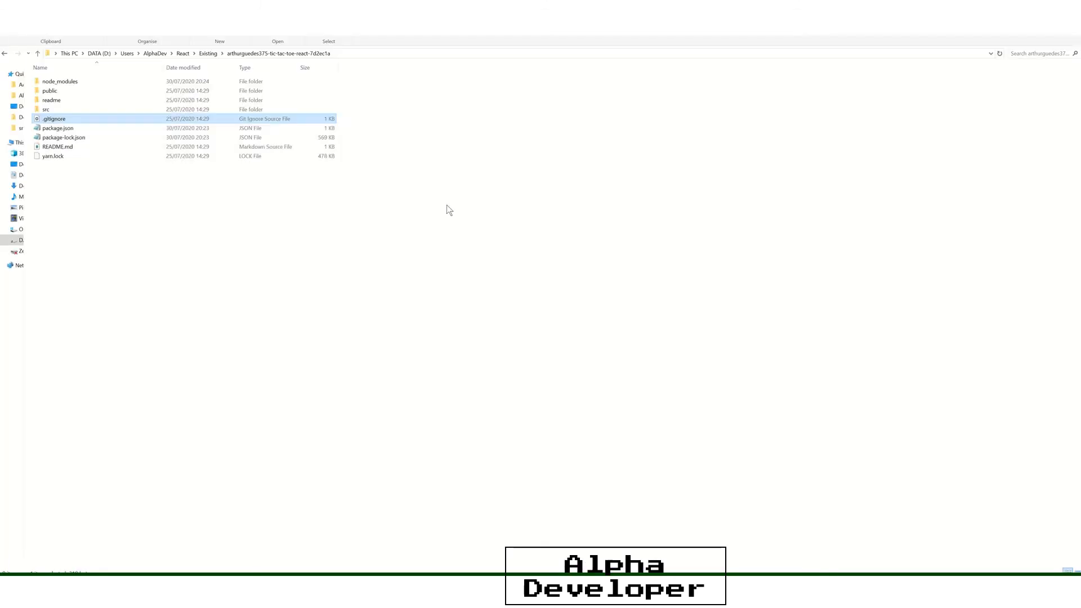
{"action": "left_click", "coordinate": [58, 82]}
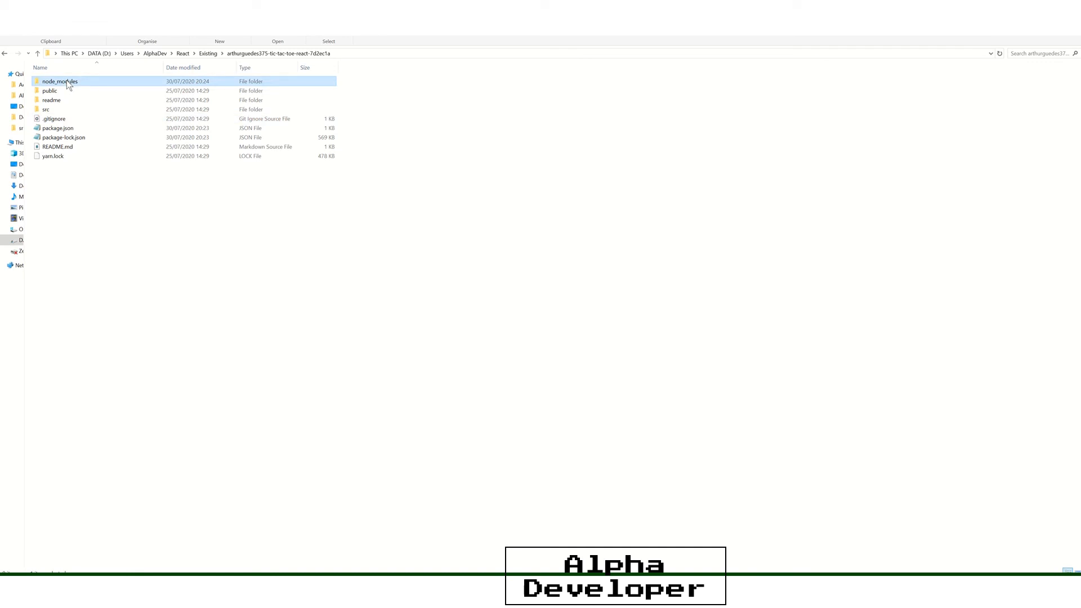